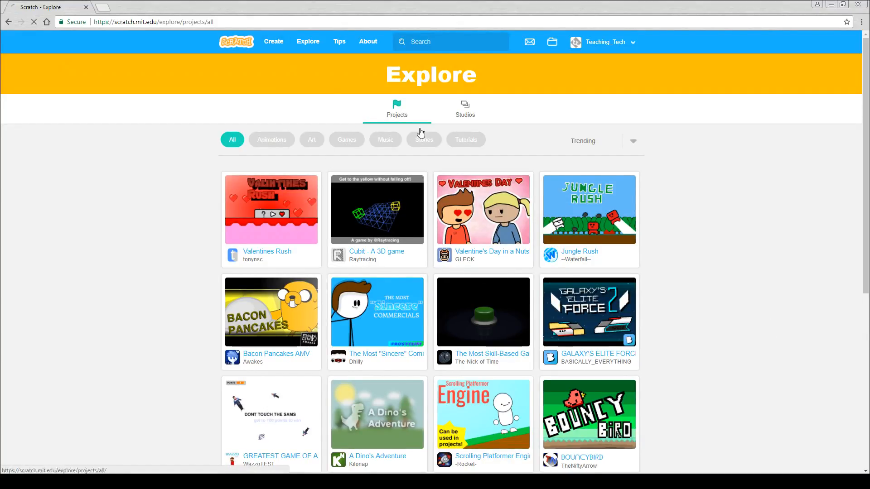
Step: Create a new project from the Scratch site and browse the File menu
left_click(273, 41)
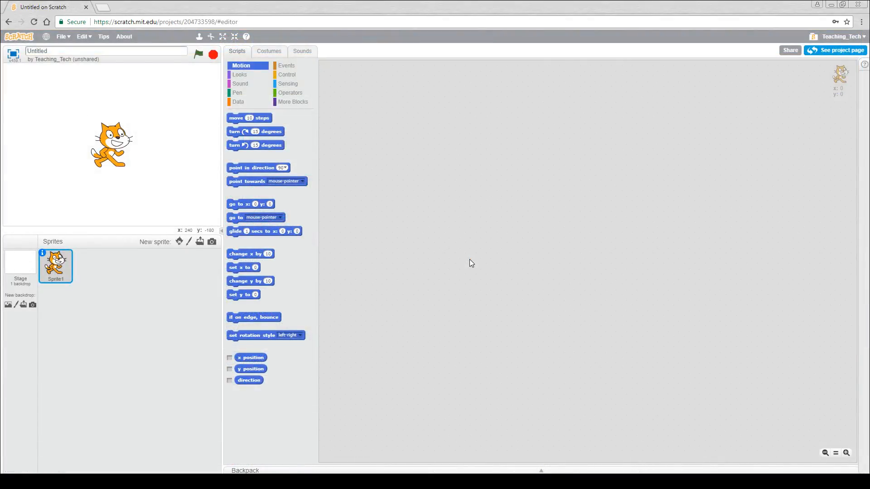
mouse_move(474, 262)
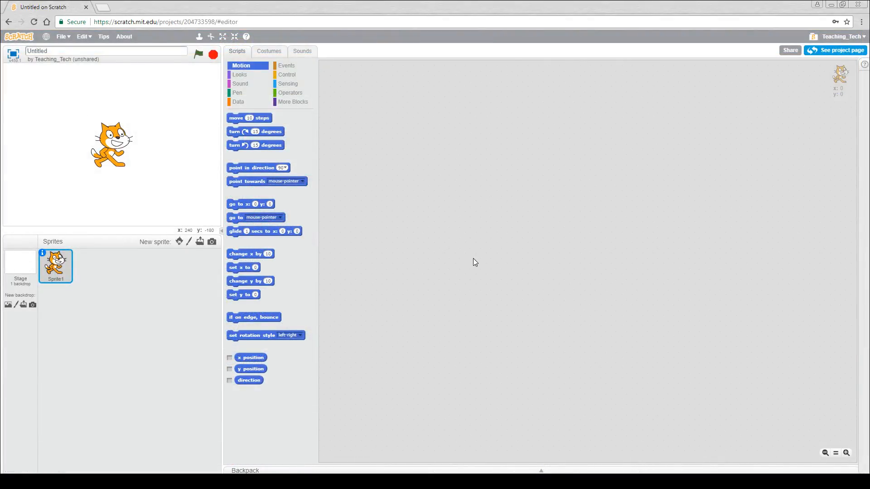
left_click(62, 37)
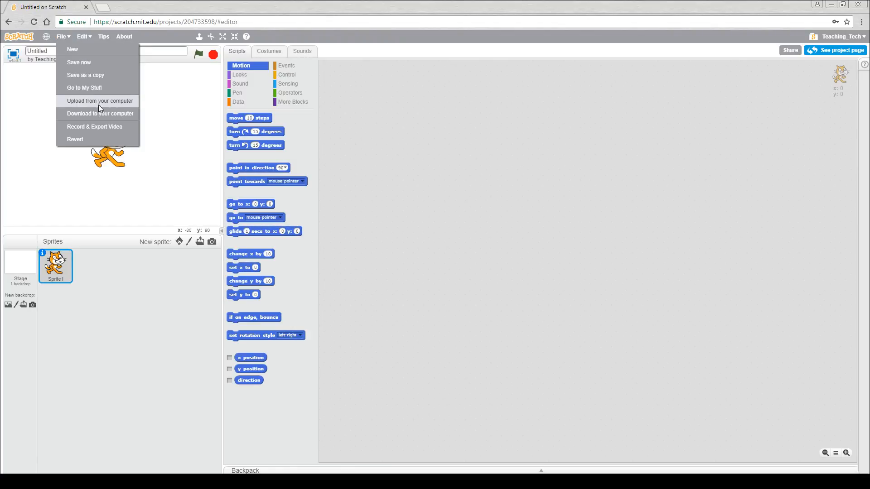
mouse_move(99, 117)
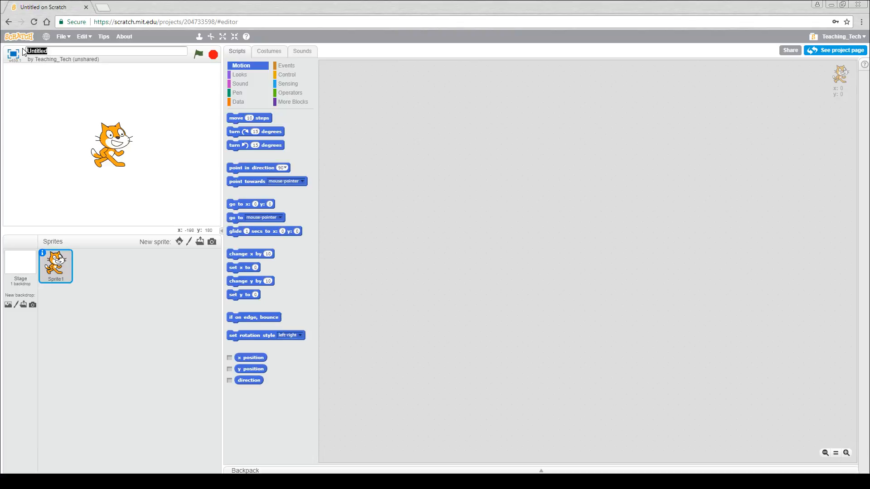
Step: Title the project 'The World's Worst Game' and briefly preview the stage full screen
type("The World's Worst Game")
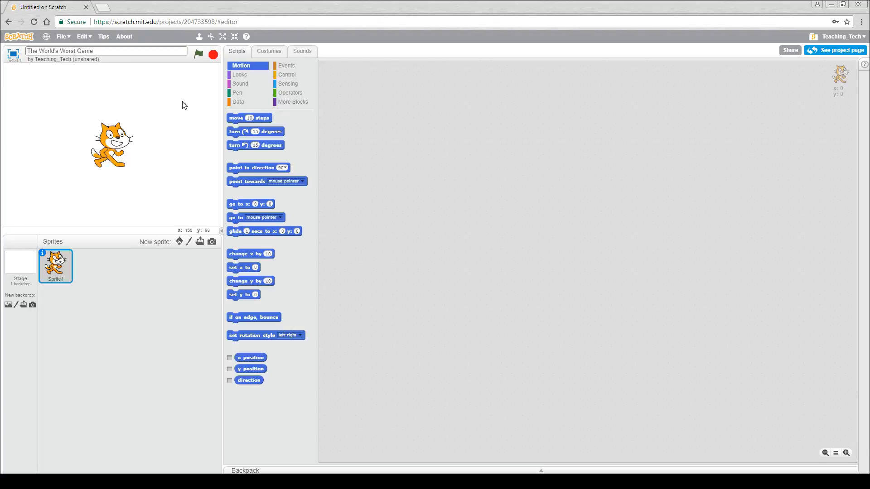
mouse_move(193, 91)
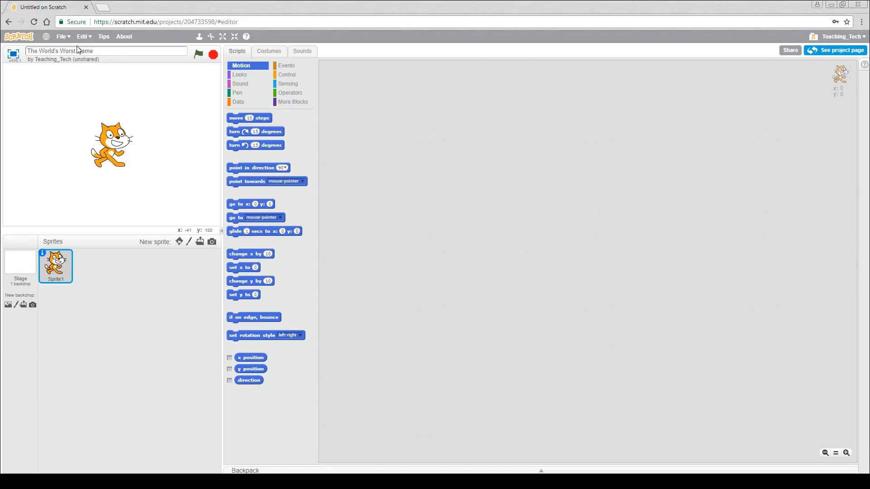
left_click(223, 36)
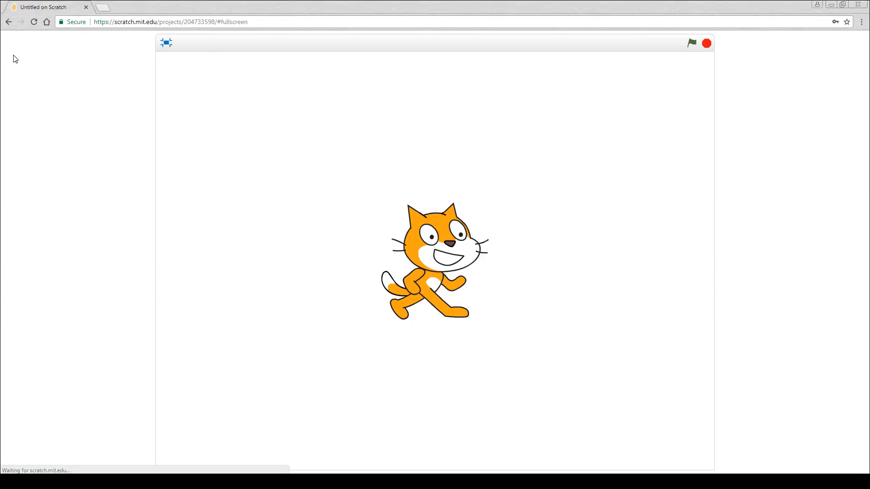
left_click(166, 44)
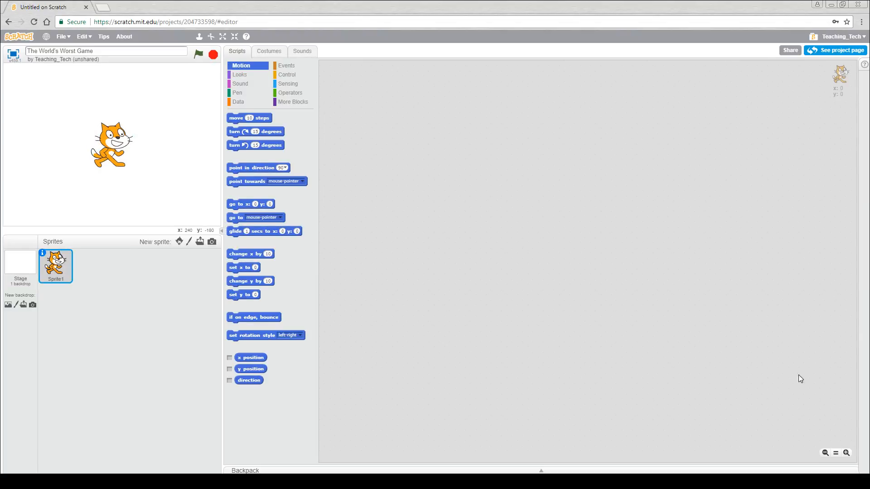
Step: Browse Looks and Pen, then place 'when green flag clicked' from Events in the scripts area
left_click(240, 74)
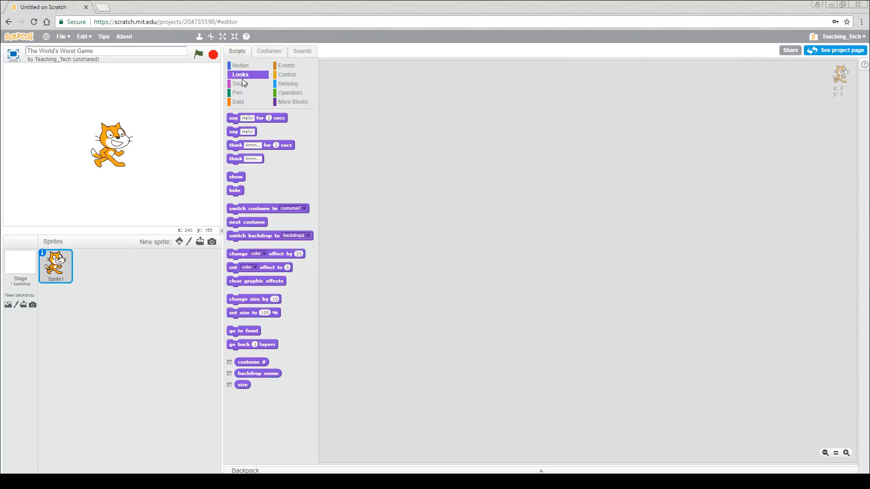
left_click(238, 92)
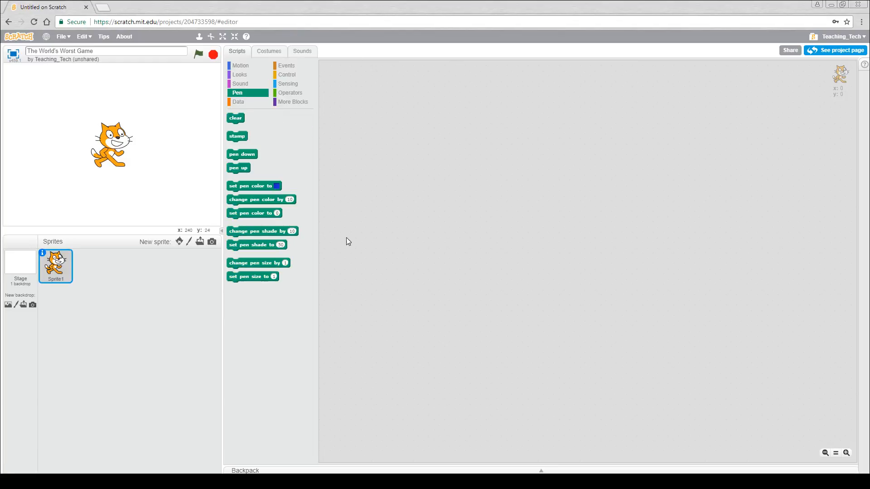
mouse_move(354, 165)
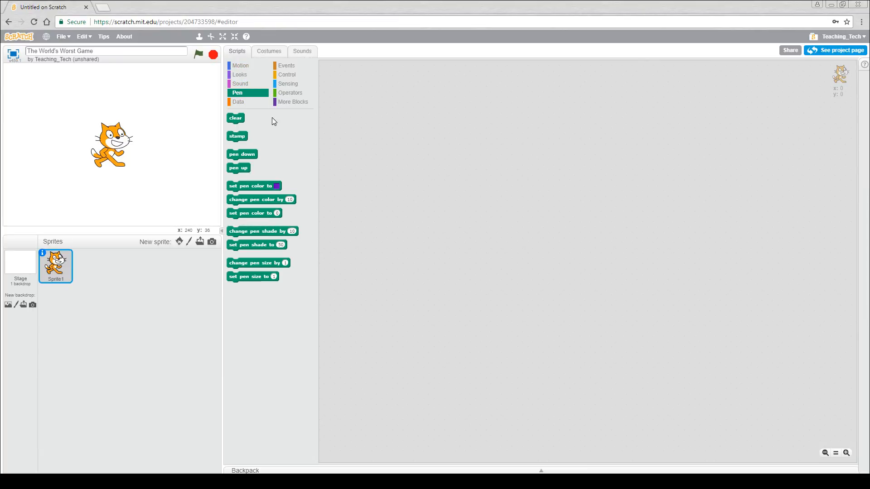
left_click(286, 65)
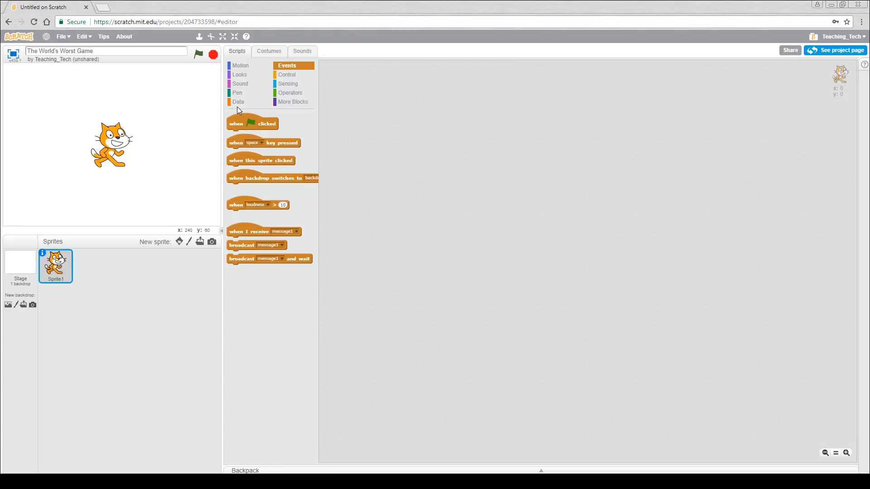
mouse_move(287, 120)
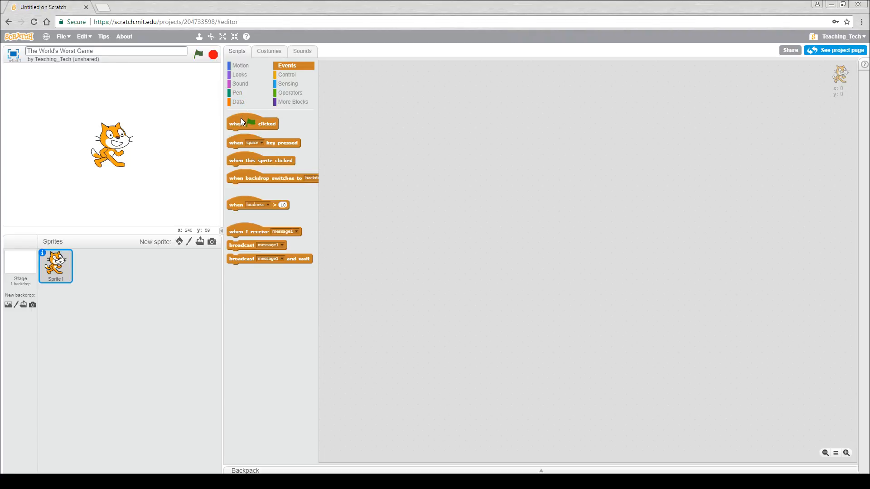
left_click_drag(252, 123, 381, 94)
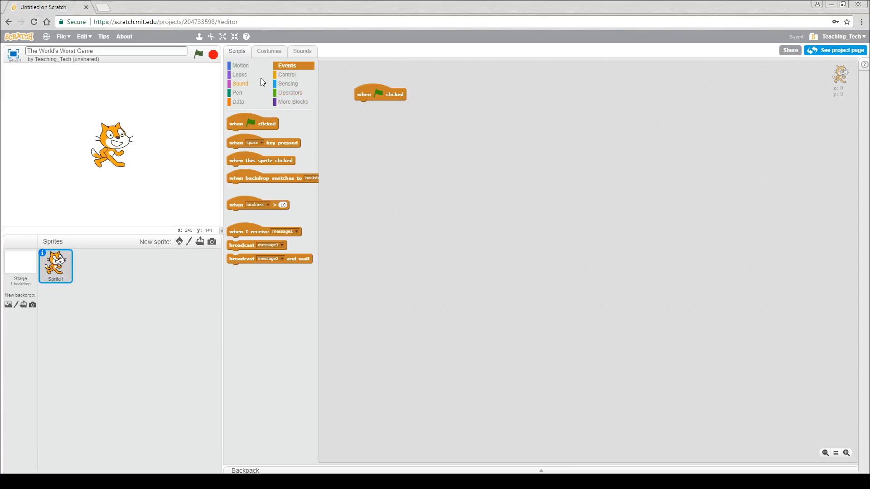
Step: Snap a 'move 10 steps' block under the green flag hat and run it twice
left_click(241, 65)
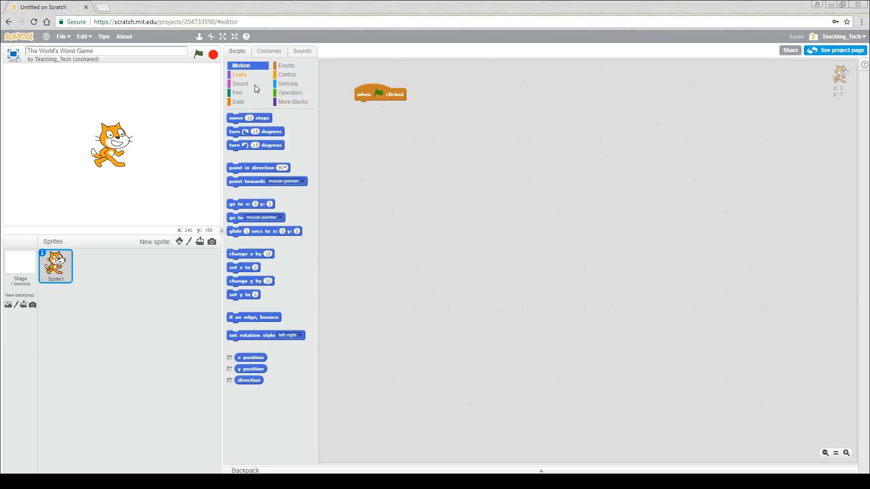
left_click_drag(249, 118, 358, 131)
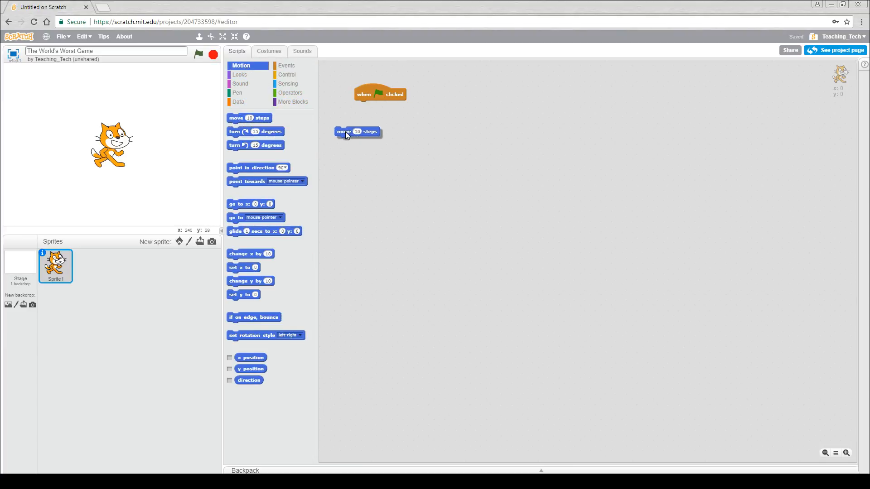
left_click_drag(344, 131, 363, 113)
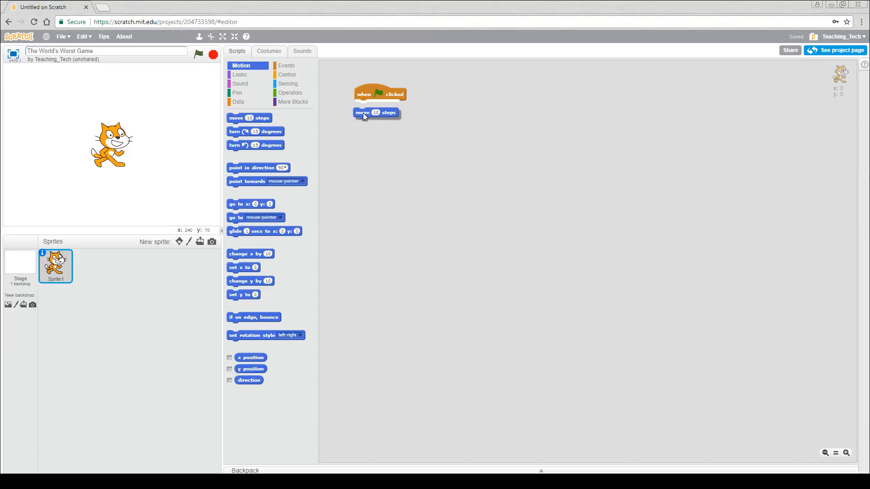
left_click_drag(362, 112, 364, 105)
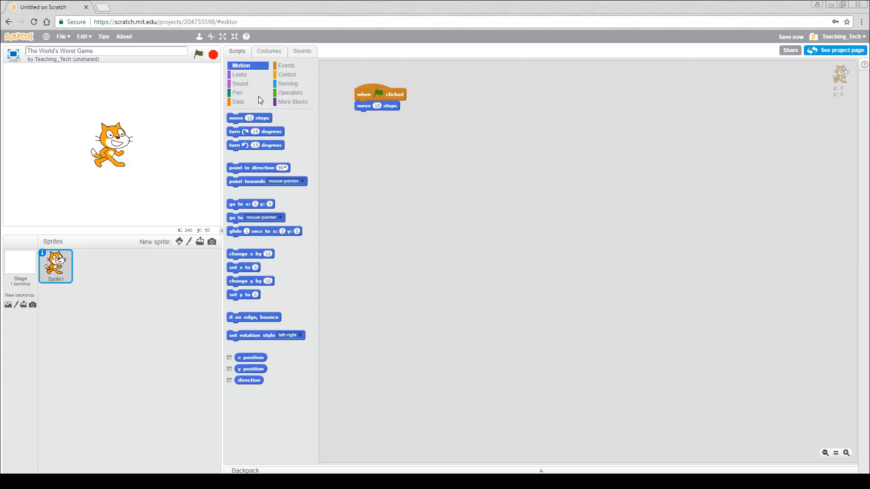
left_click(198, 54)
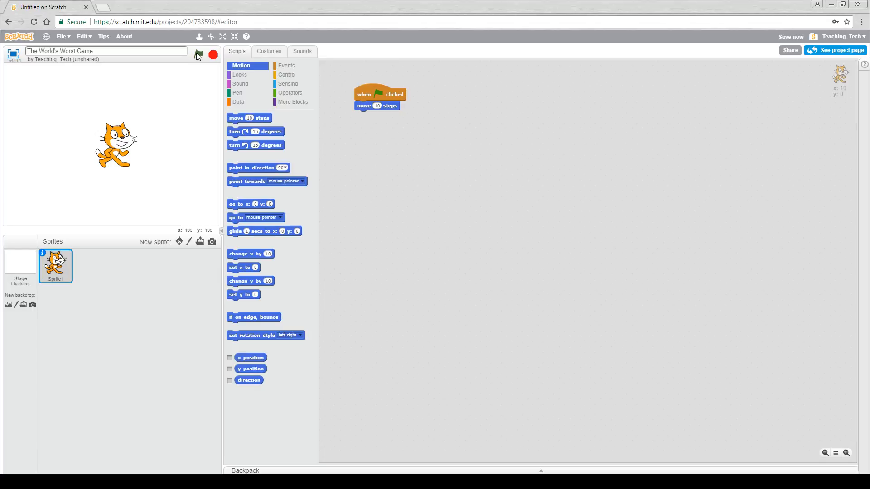
left_click(198, 55)
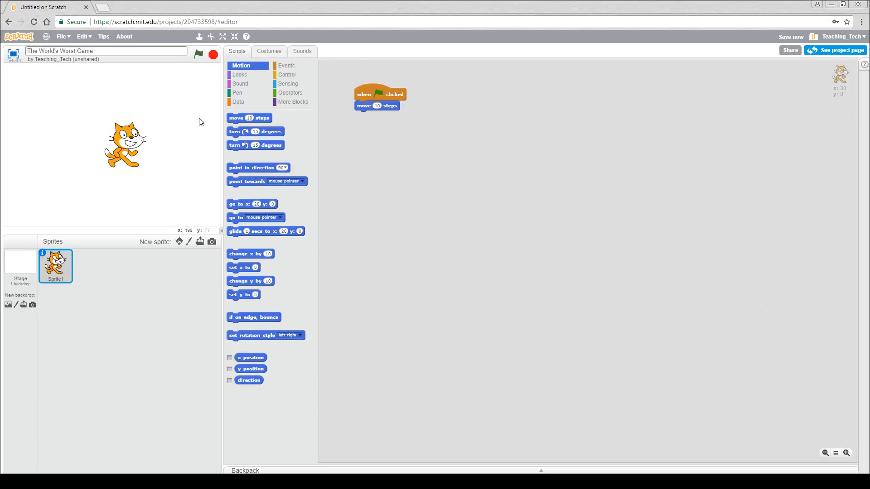
mouse_move(185, 155)
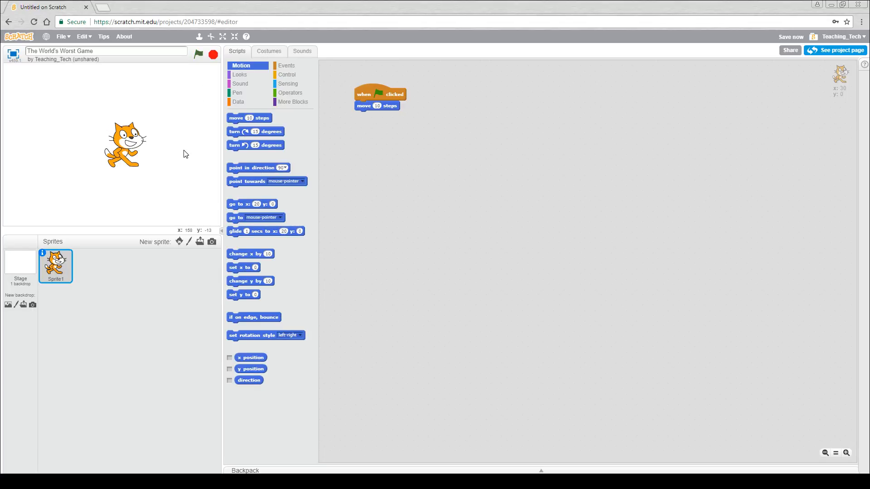
mouse_move(105, 107)
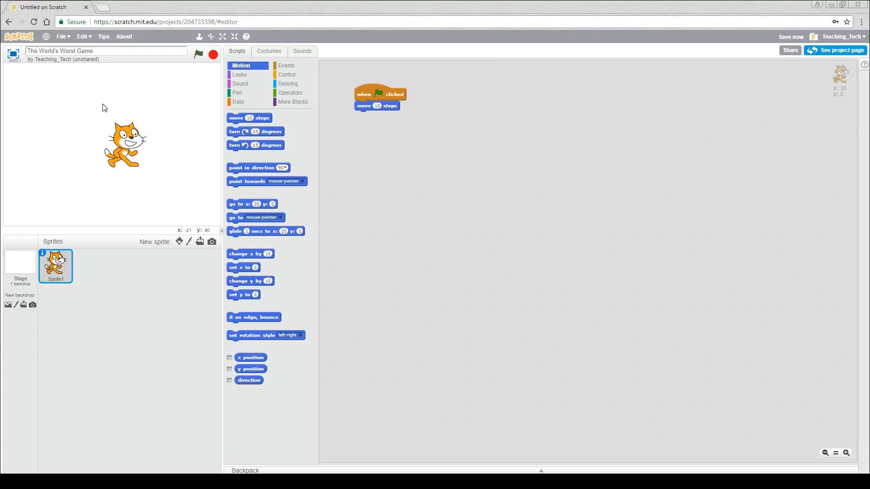
mouse_move(160, 192)
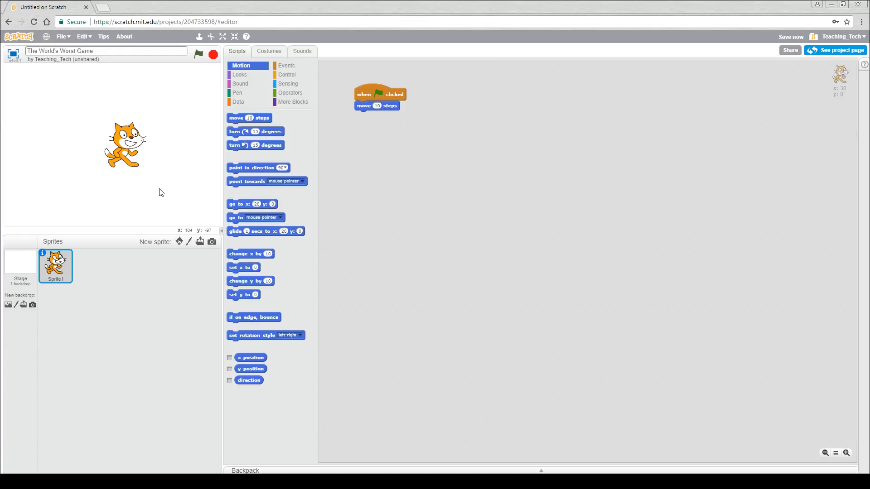
mouse_move(156, 189)
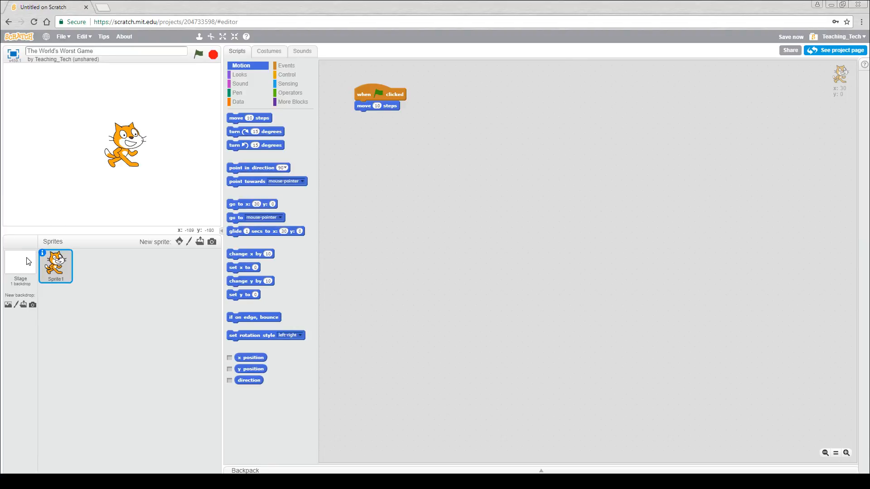
Step: Select the Stage and browse the backdrop library for the xy-grid backdrop
left_click(19, 265)
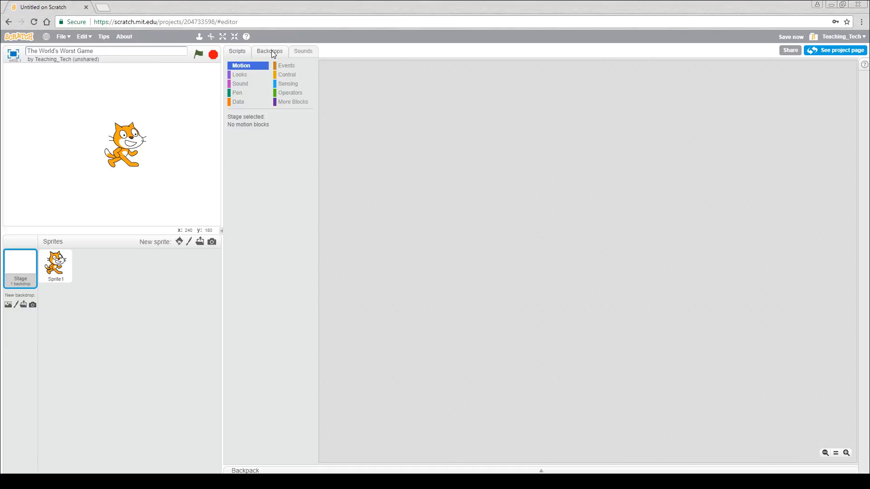
left_click(7, 304)
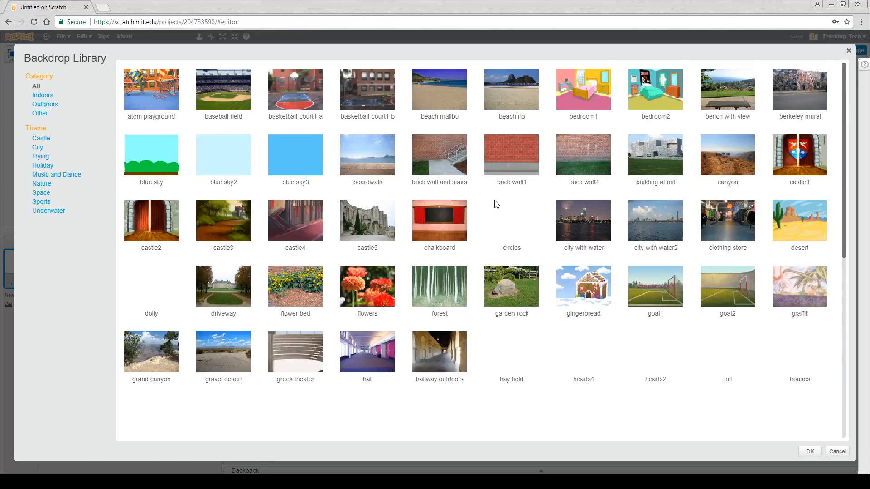
scroll("down", 3)
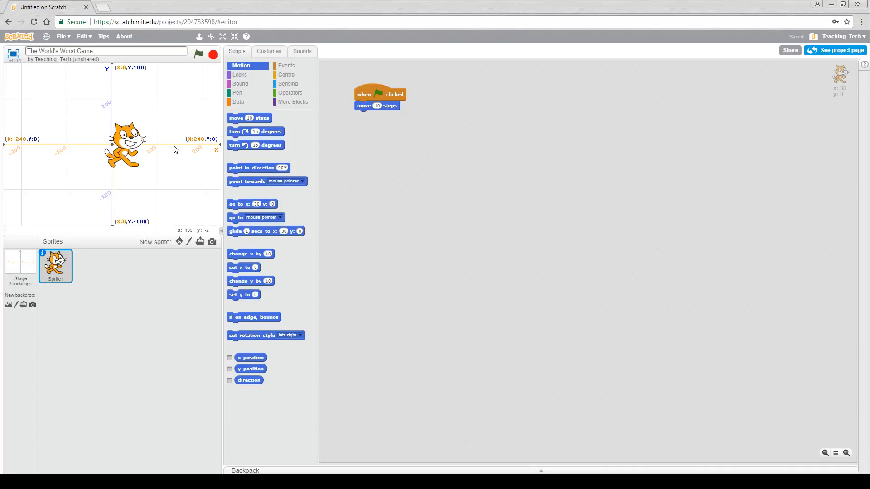
mouse_move(200, 145)
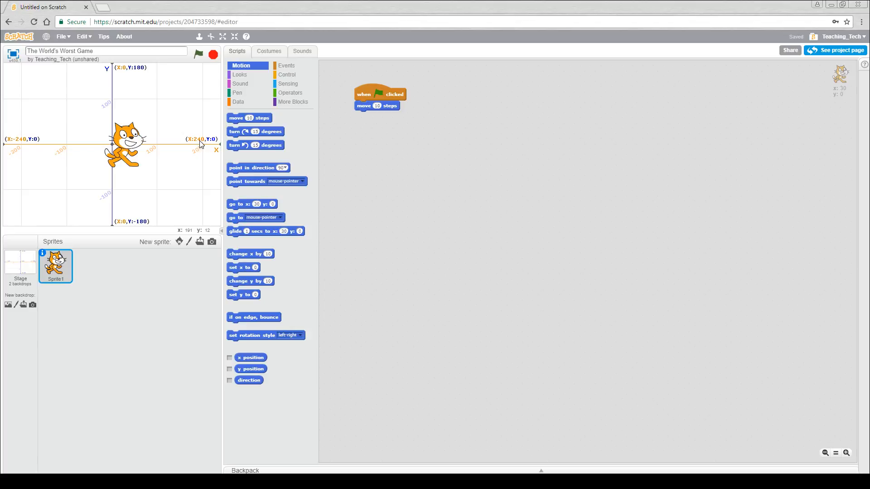
mouse_move(42, 143)
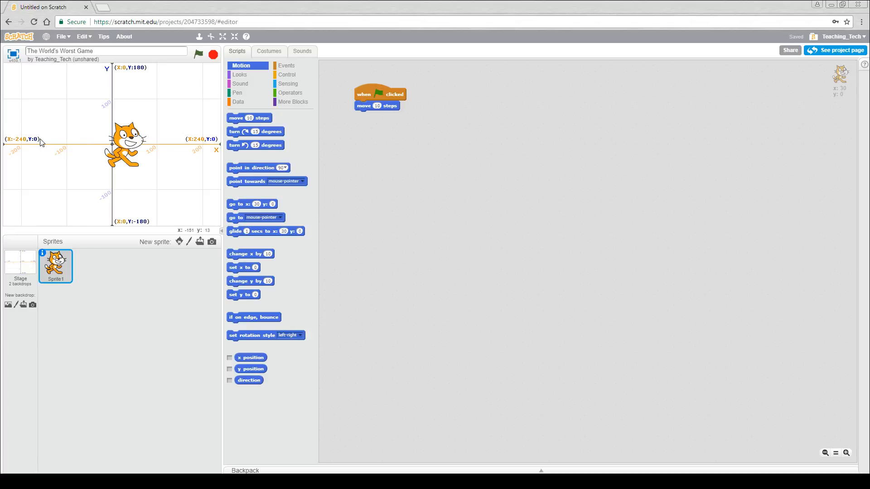
mouse_move(84, 144)
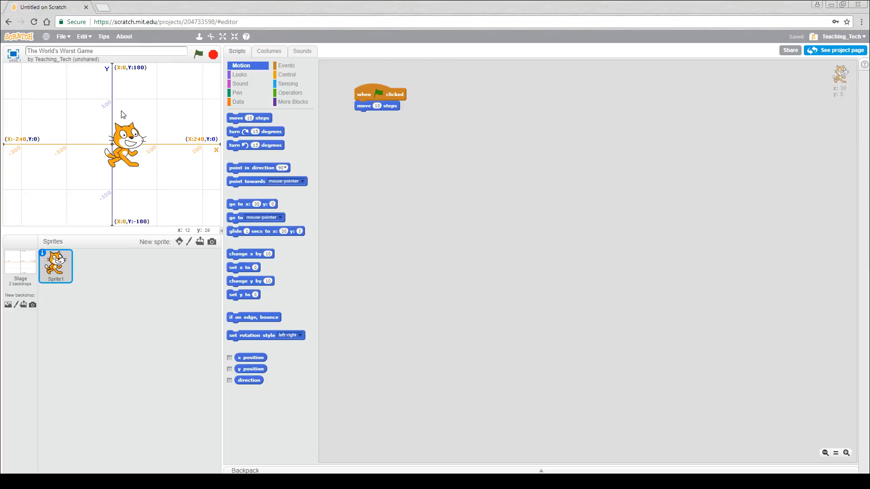
mouse_move(147, 217)
type("0")
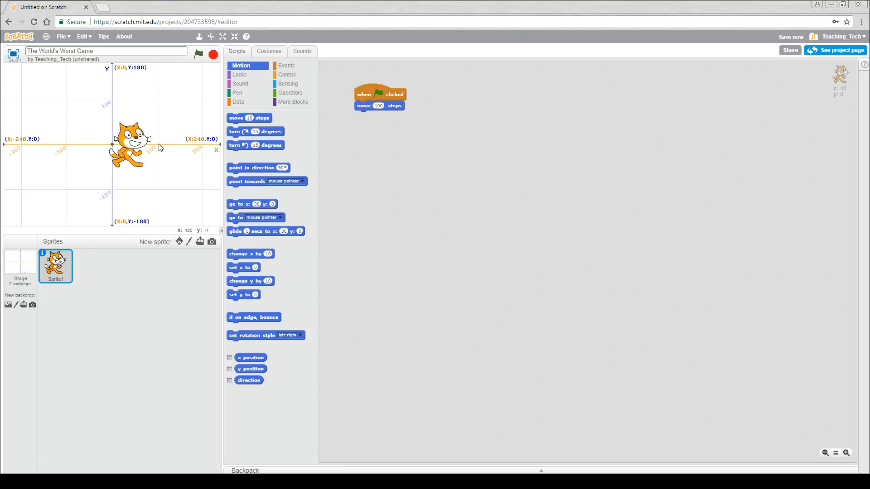
mouse_move(196, 59)
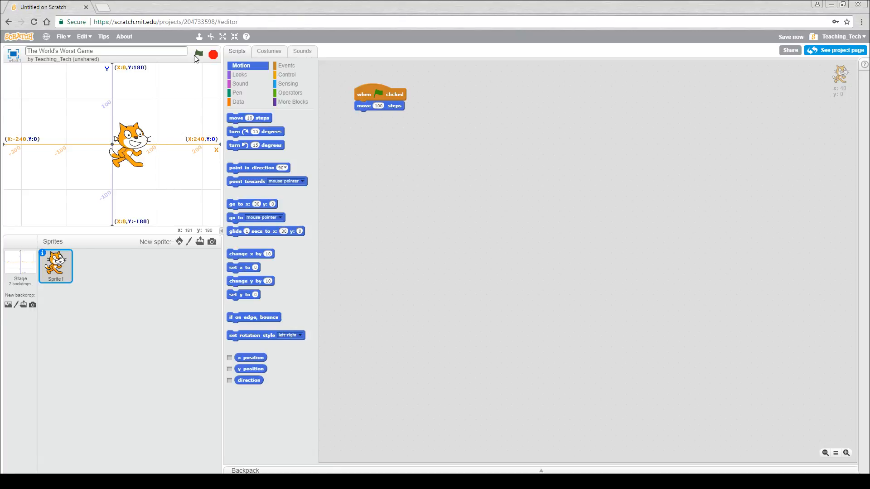
Step: Try the move block with 100, -100, then 10 steps, running the script each time
left_click(379, 106)
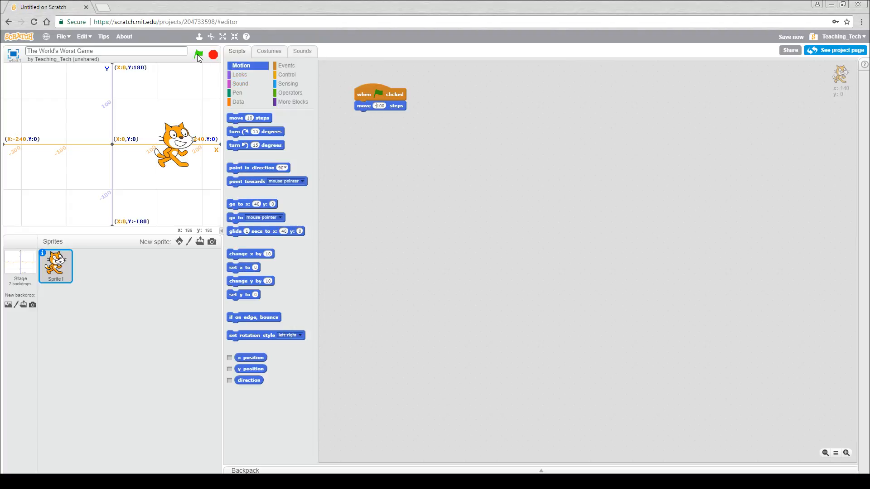
left_click(198, 54)
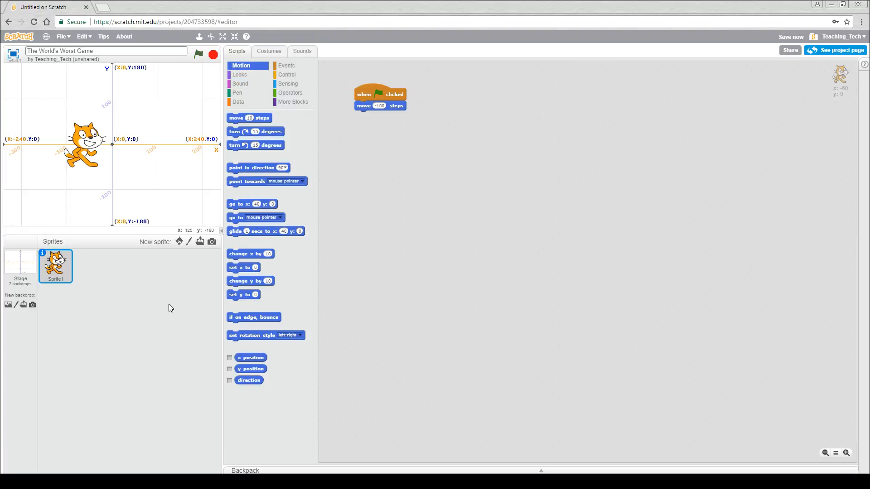
left_click(42, 252)
type("10")
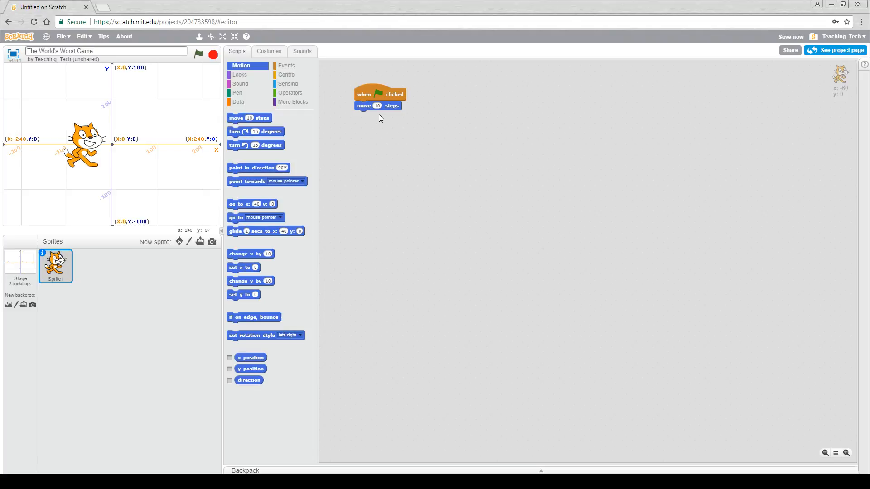
mouse_move(376, 123)
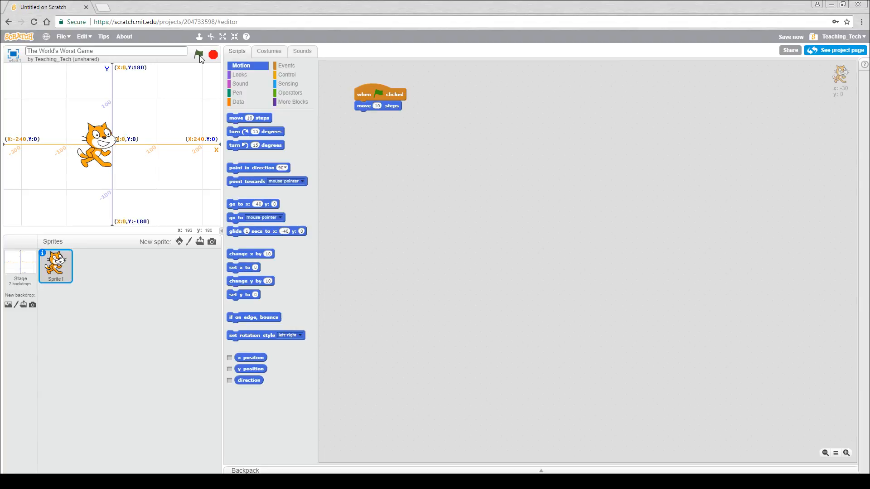
left_click(200, 54)
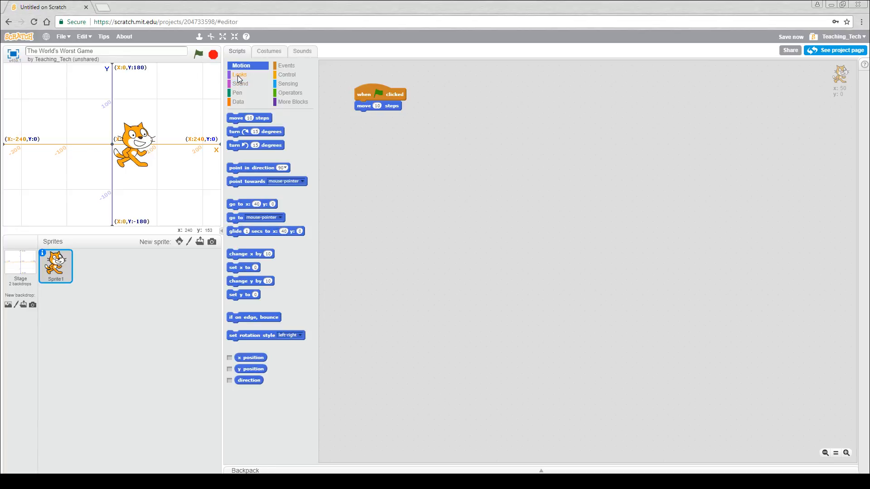
Step: Attach 'next costume' from Looks below 'move 10 steps' and show the Costumes tab
left_click(240, 74)
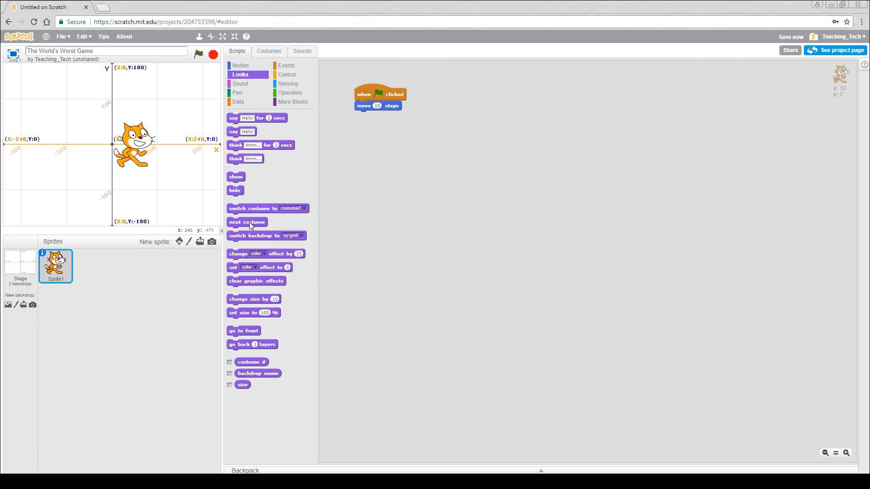
left_click_drag(247, 222, 368, 128)
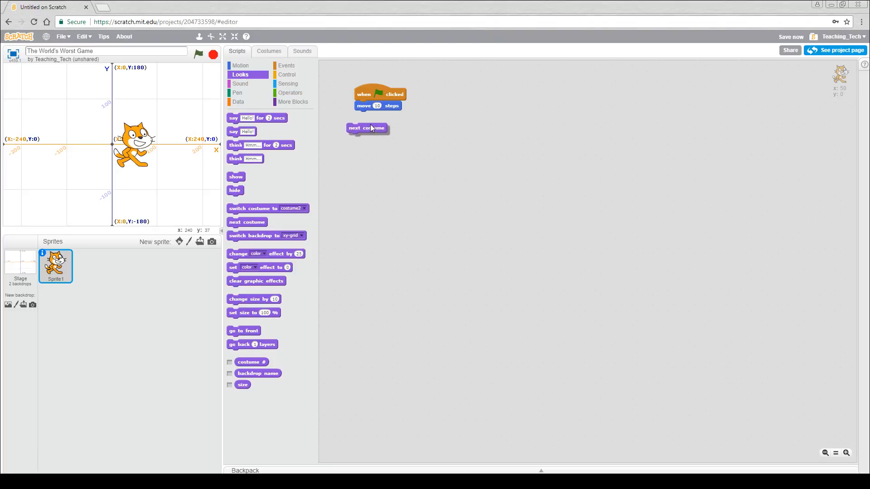
left_click_drag(366, 129, 374, 115)
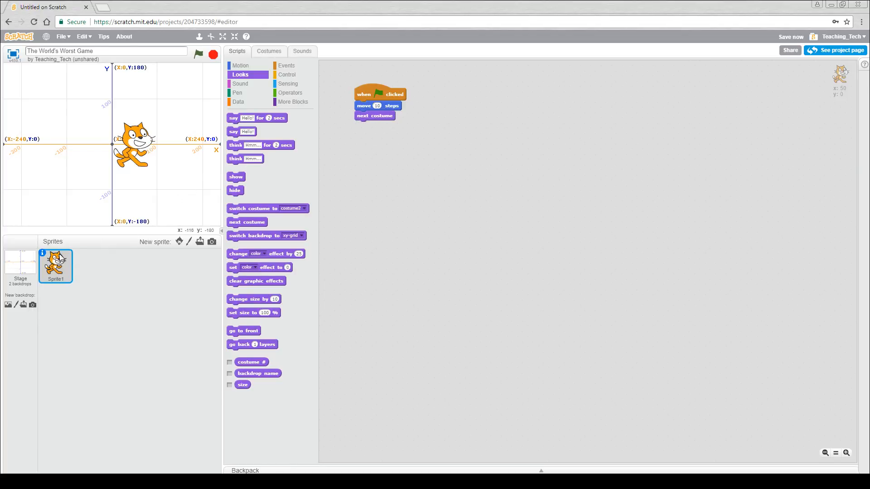
left_click(269, 50)
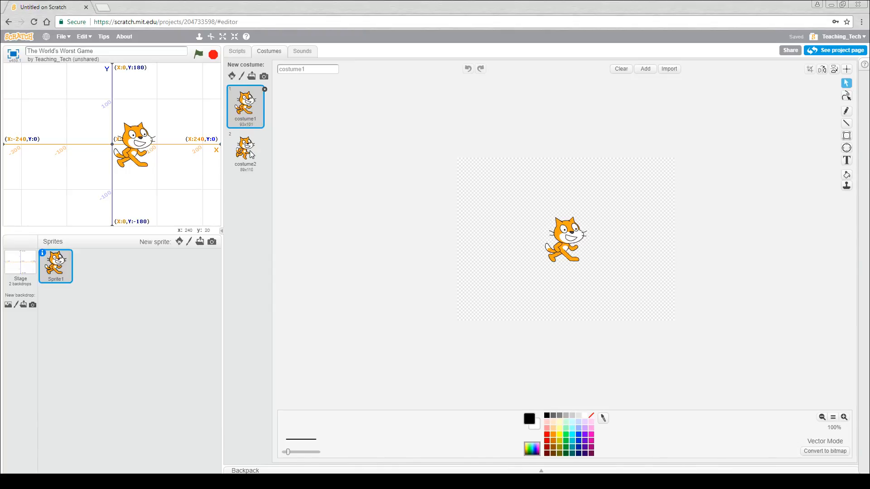
Step: Preview costume2, reselect costume1, and go back to the Scripts tab
left_click(245, 150)
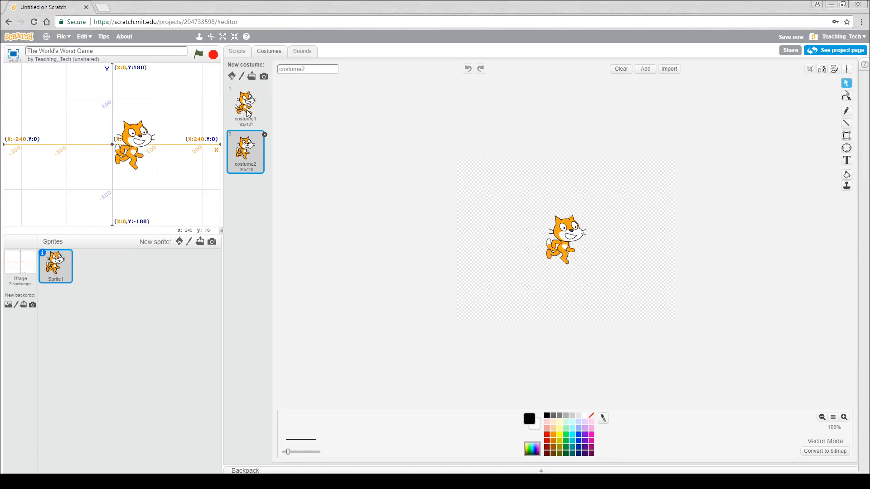
left_click(245, 105)
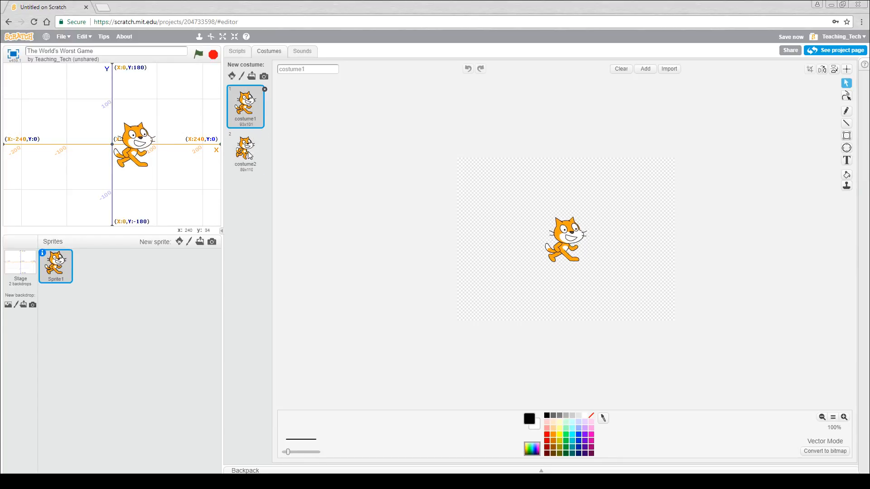
left_click(237, 51)
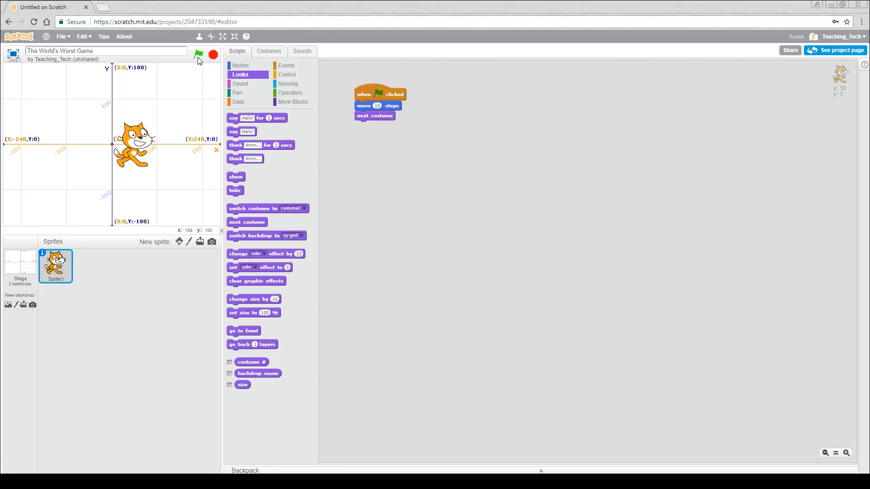
Step: Run the green flag script three times, watching the cat change poses as it moves
left_click(198, 55)
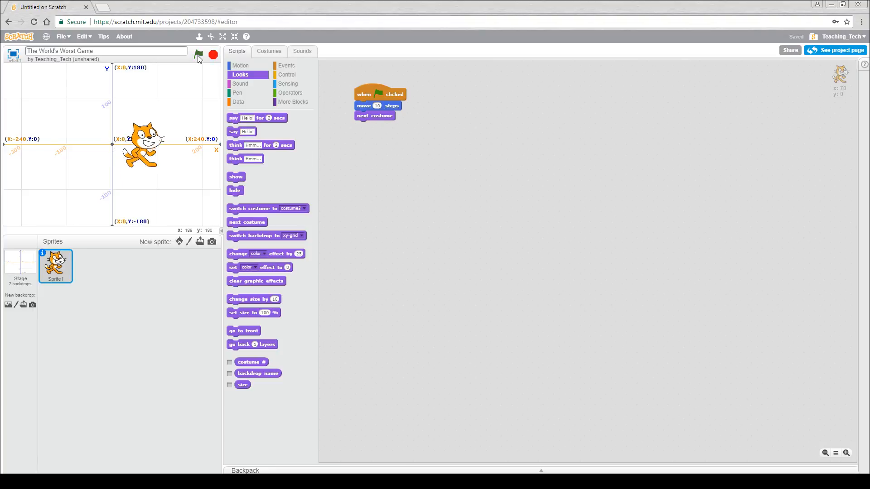
left_click(199, 53)
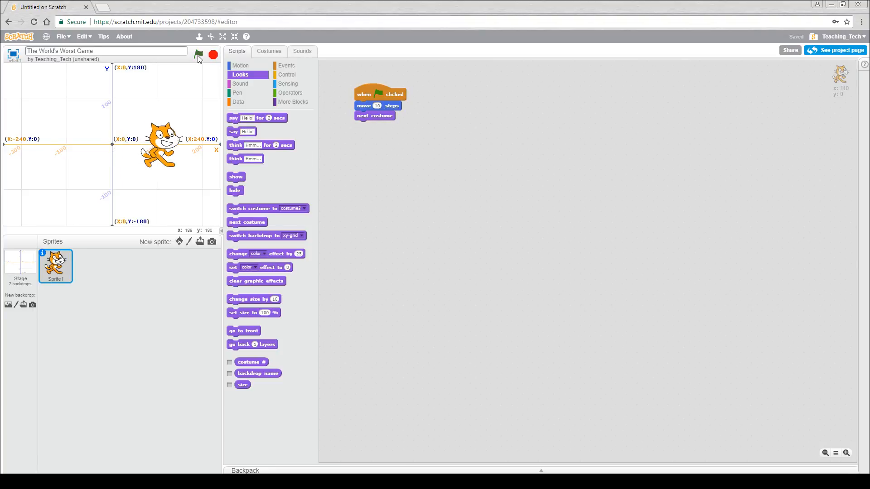
left_click(198, 53)
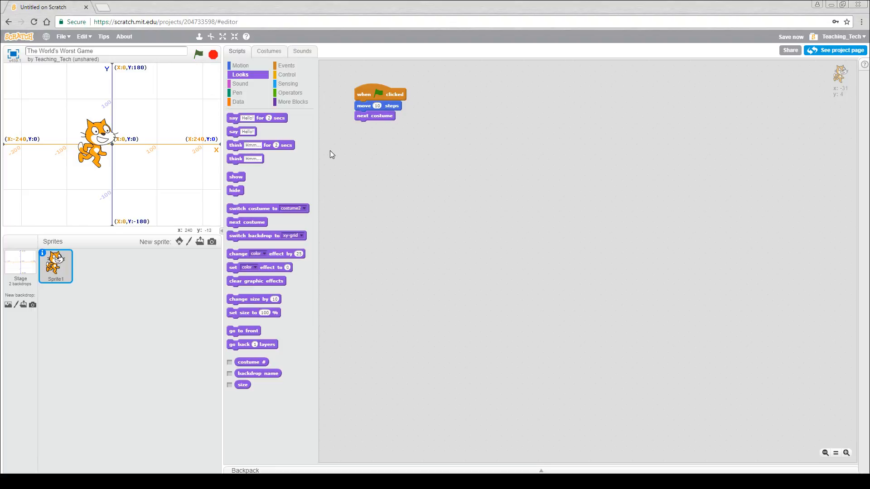
mouse_move(343, 151)
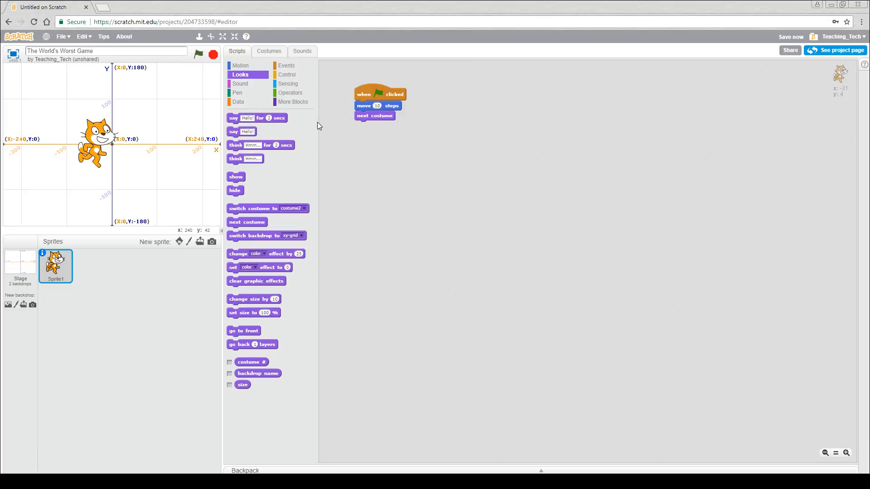
mouse_move(287, 75)
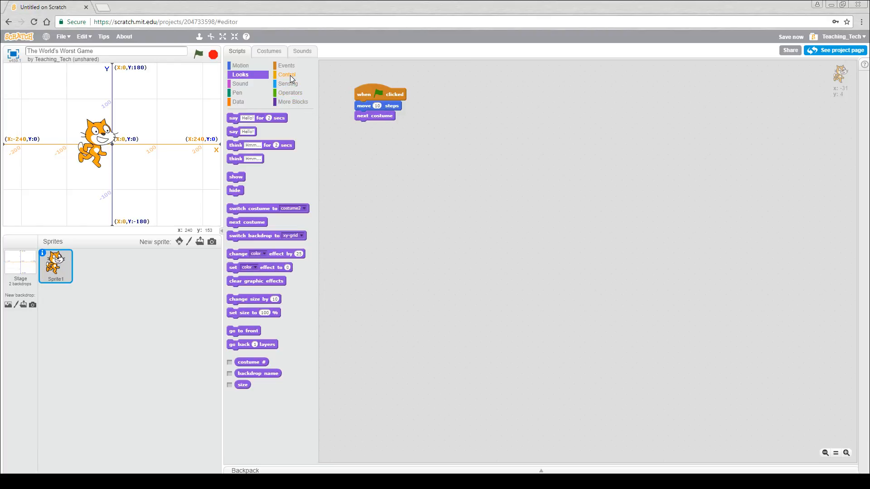
Step: Wrap move and next costume in 'repeat until', run and stop it, then drag the cat centre
left_click(286, 74)
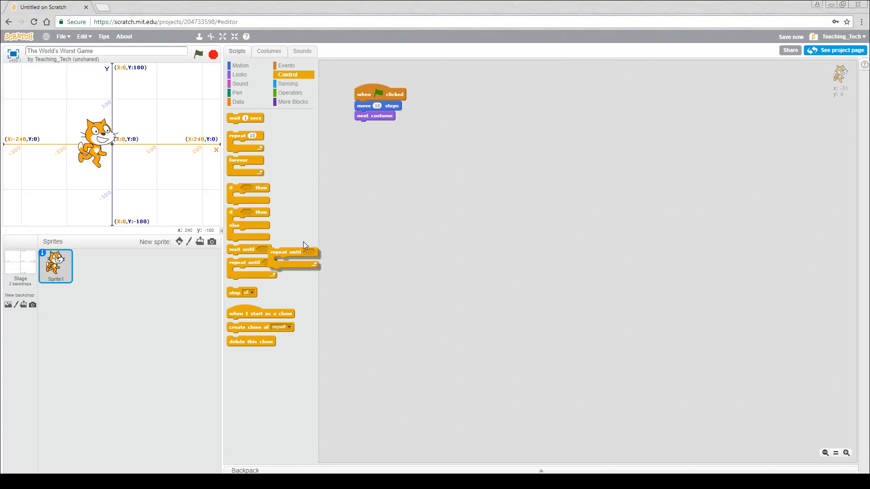
left_click_drag(277, 252, 371, 108)
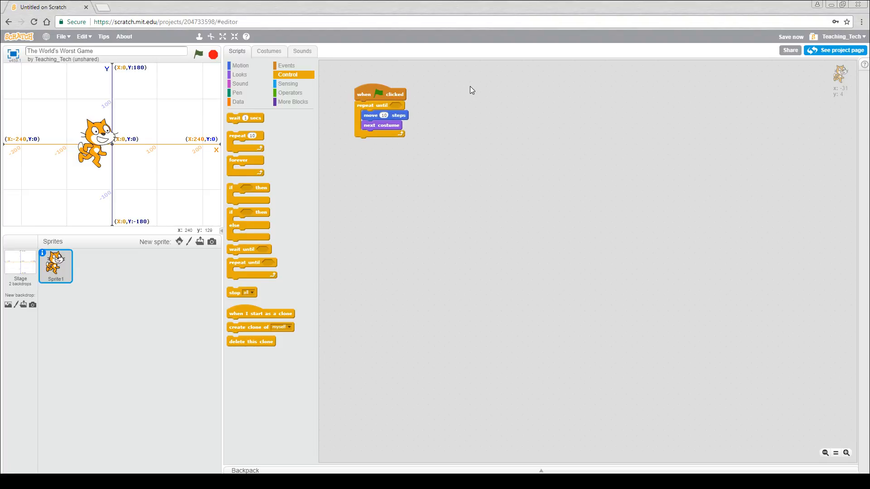
mouse_move(402, 79)
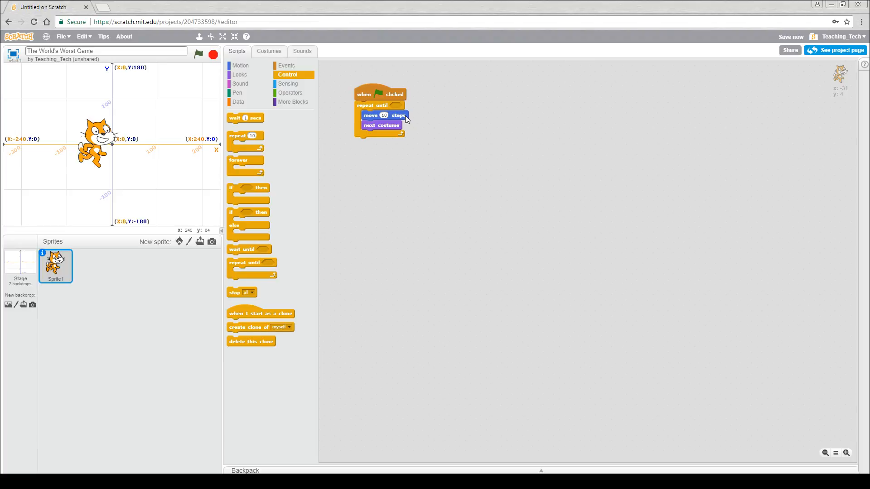
mouse_move(410, 129)
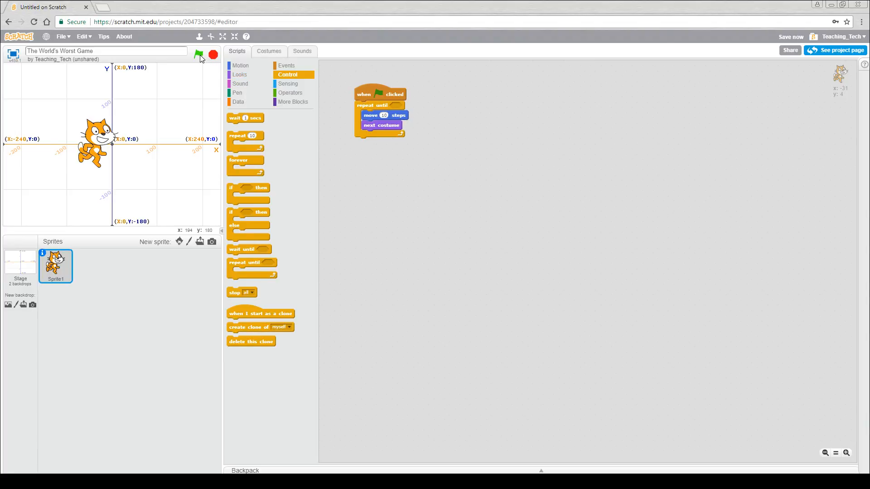
left_click(198, 54)
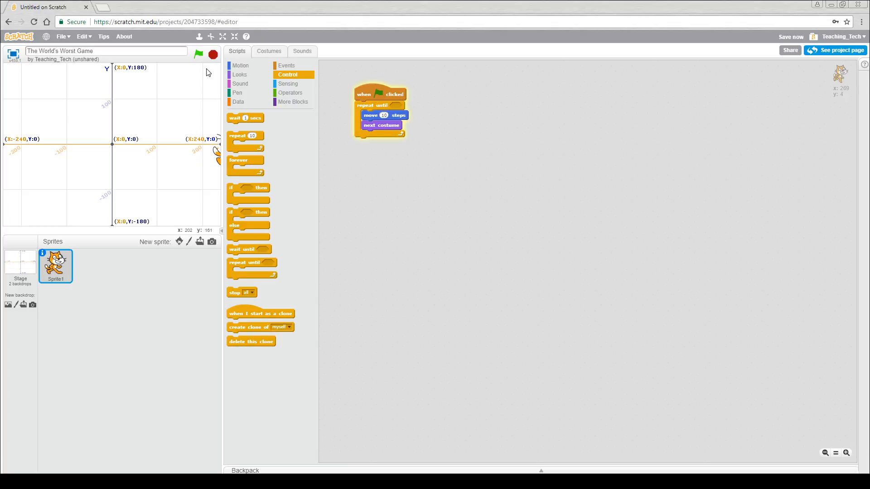
left_click(198, 54)
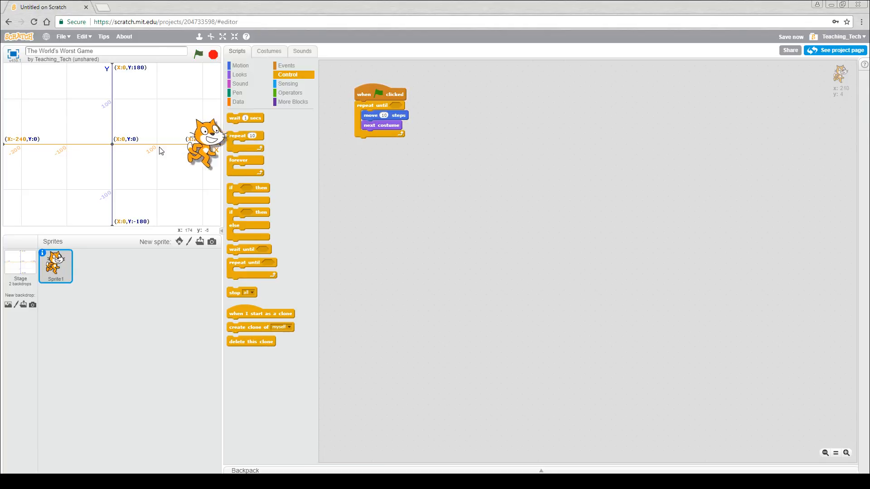
left_click_drag(200, 139, 114, 139)
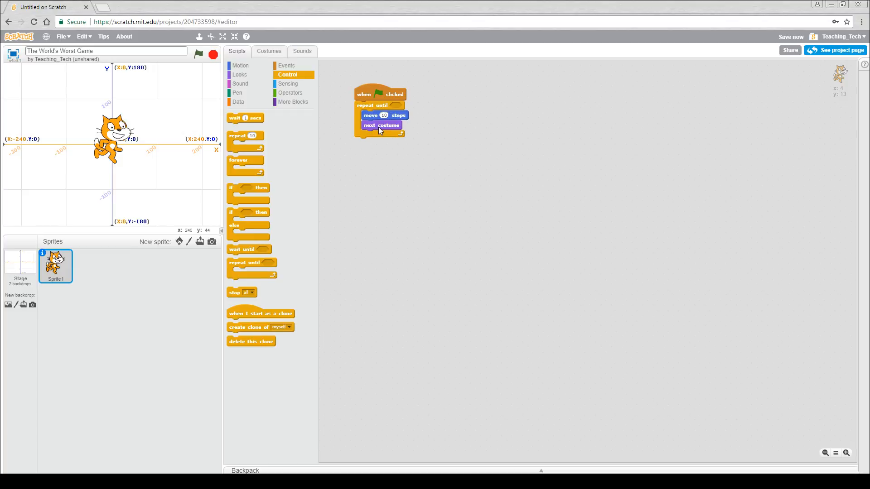
mouse_move(382, 179)
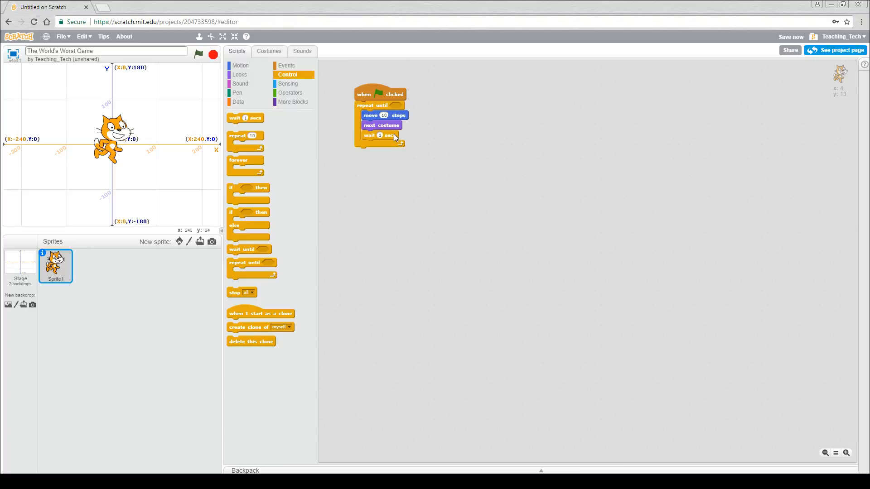
Step: Run and stop the walking script to check the newly added wait block
left_click(198, 54)
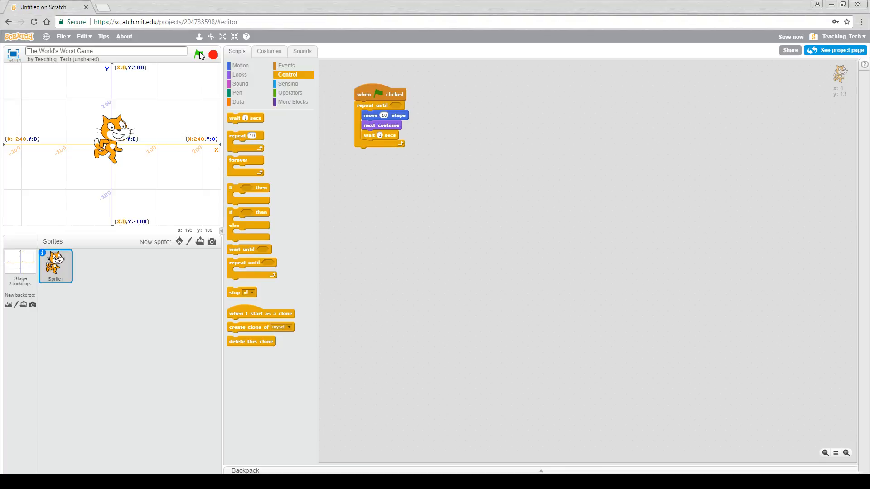
left_click(198, 54)
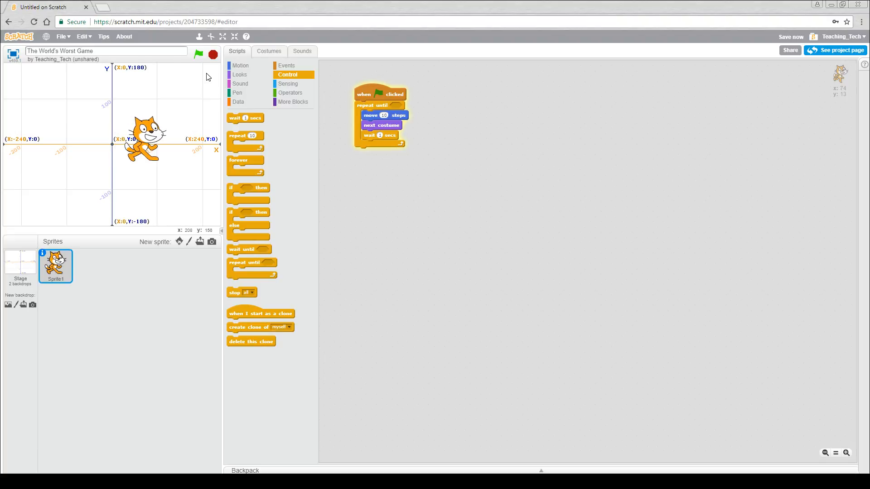
left_click(212, 55)
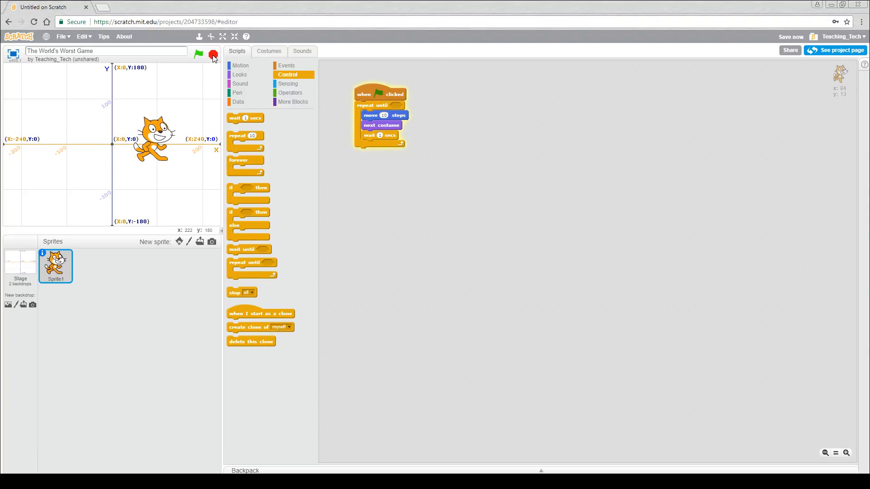
left_click(198, 54)
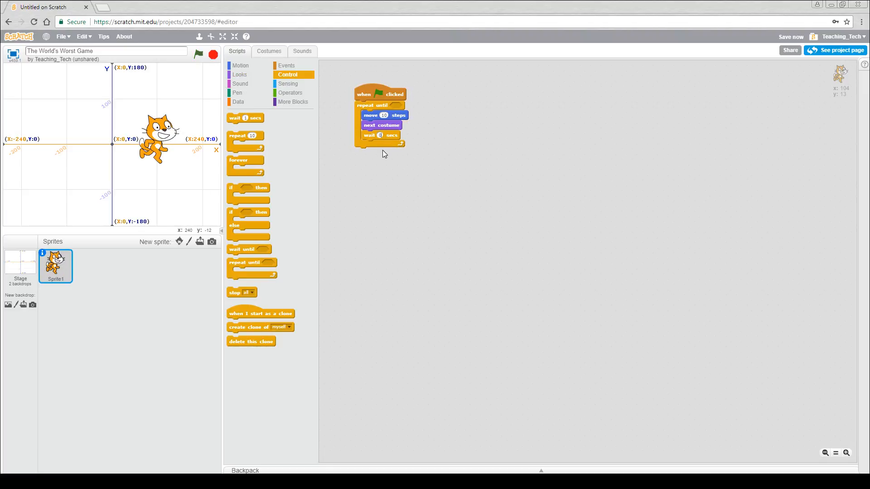
Step: Set the wait to 0.3 seconds, then rerun and stop the cat's walk
type("0.3")
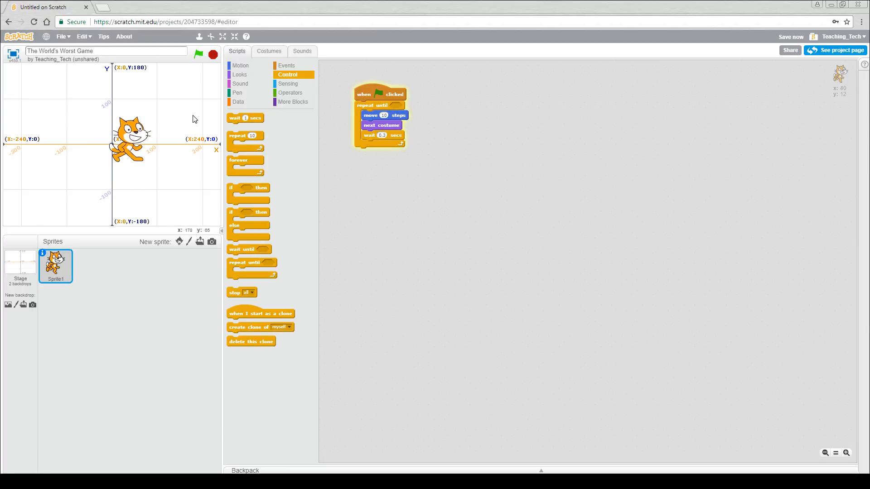
left_click(198, 55)
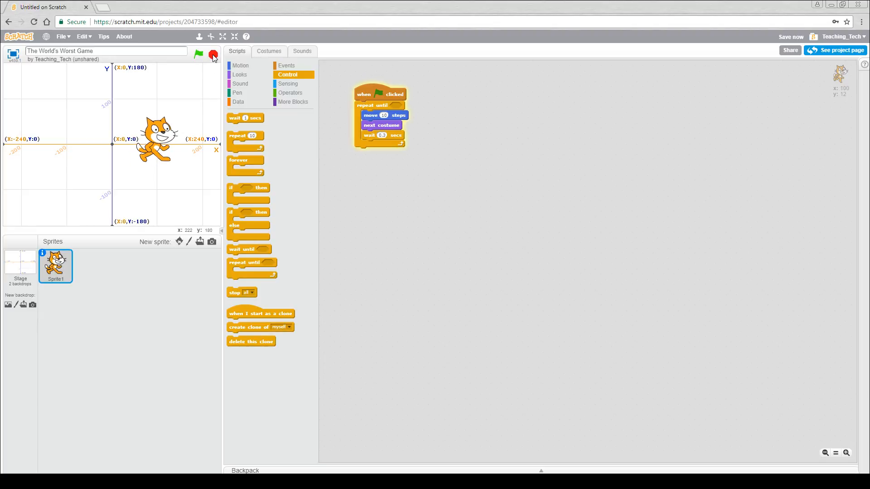
left_click(198, 54)
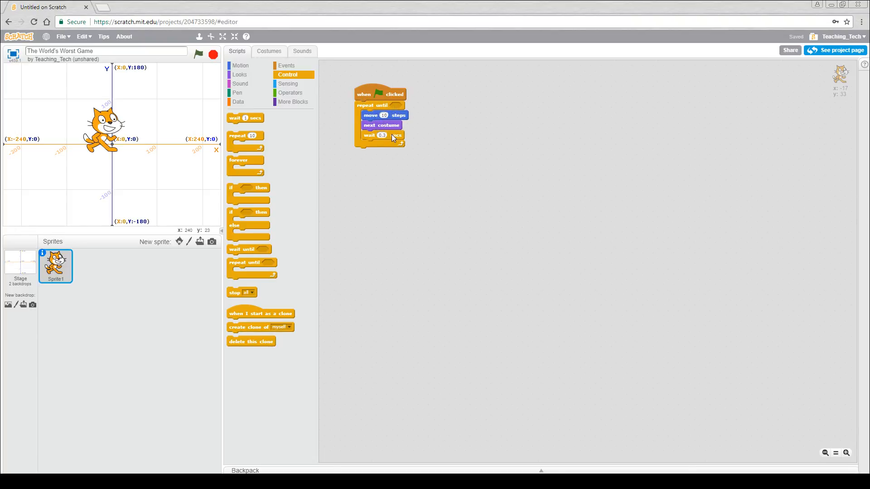
mouse_move(452, 141)
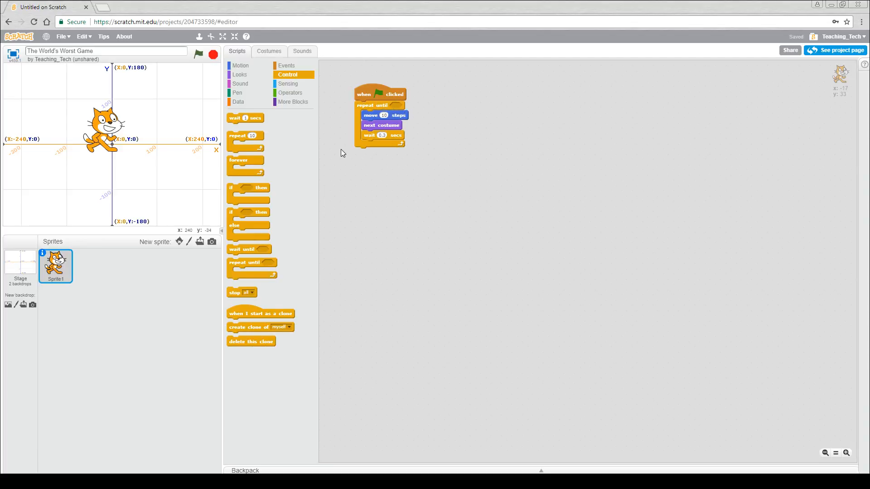
Step: Make the repeat until condition a Sensing 'touching edge' check
left_click(288, 84)
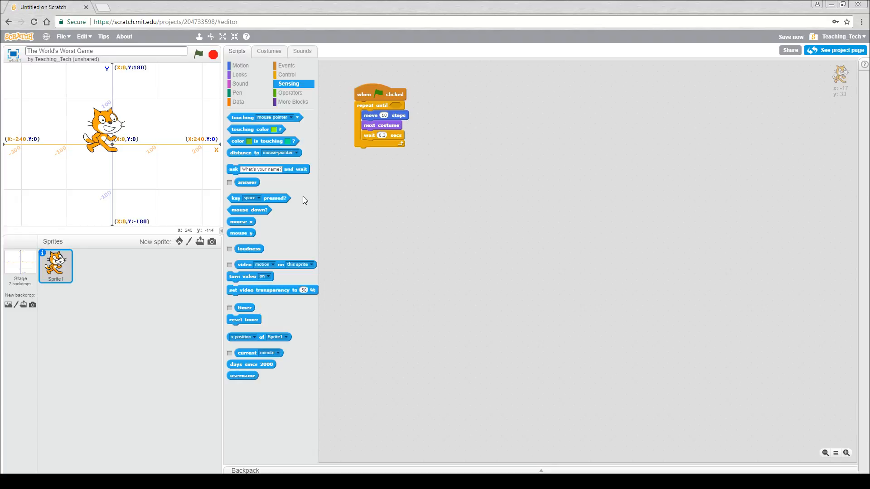
left_click_drag(243, 117, 388, 136)
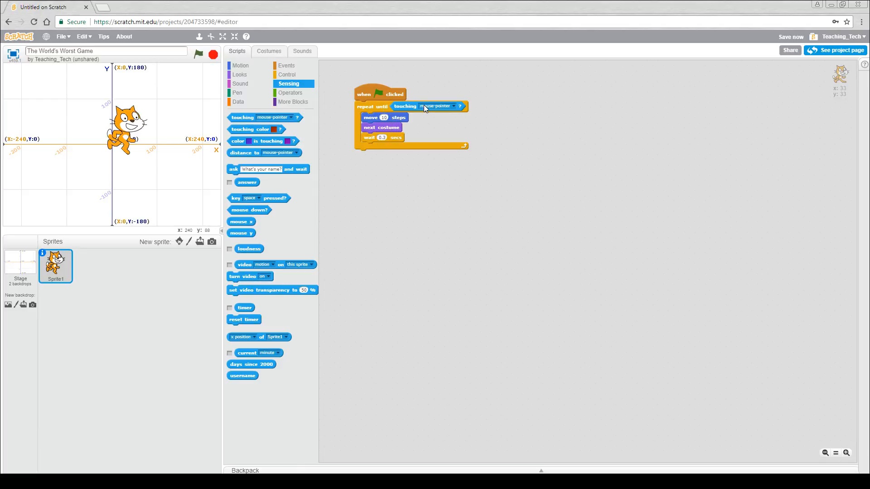
mouse_move(380, 158)
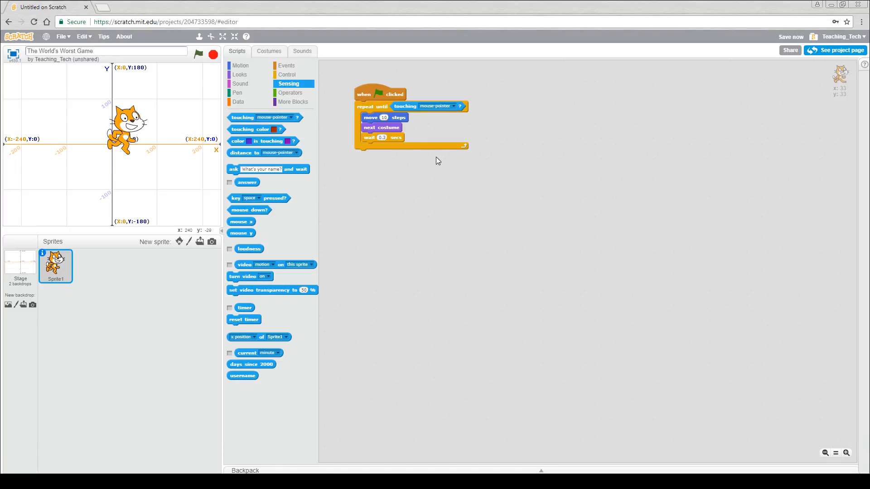
left_click(454, 106)
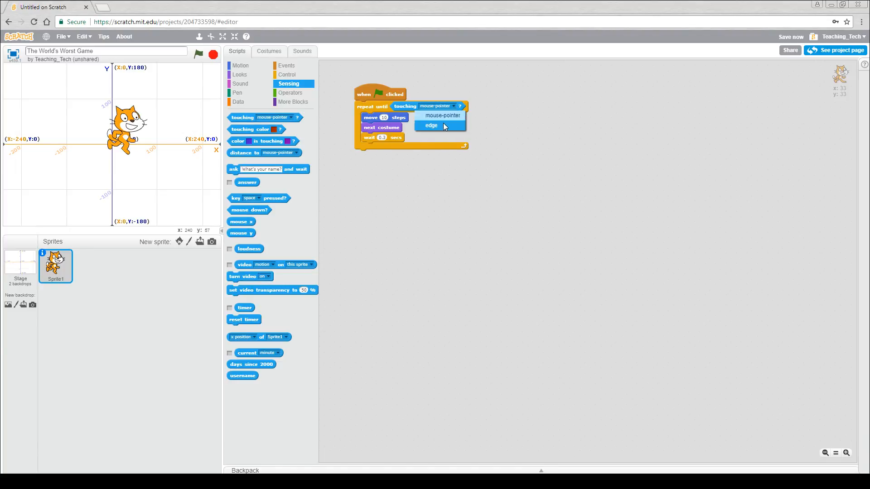
left_click(431, 125)
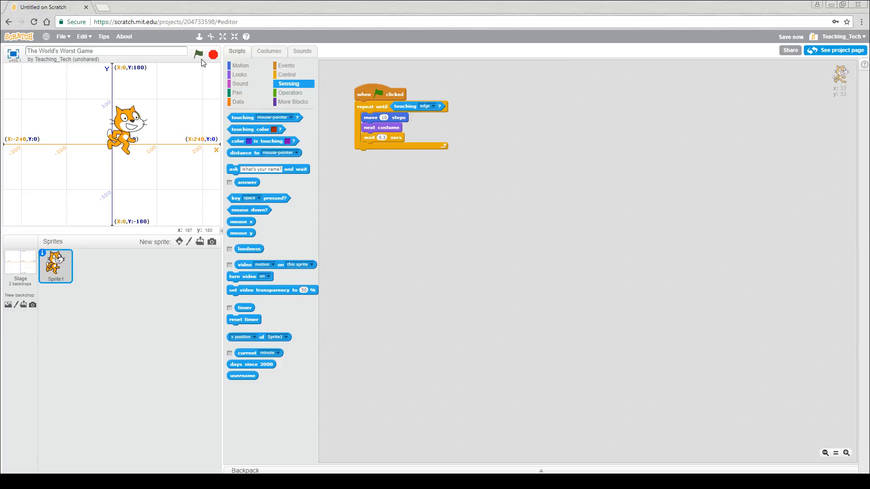
Step: Run the script to watch the cat walk toward the stage edge
left_click(199, 55)
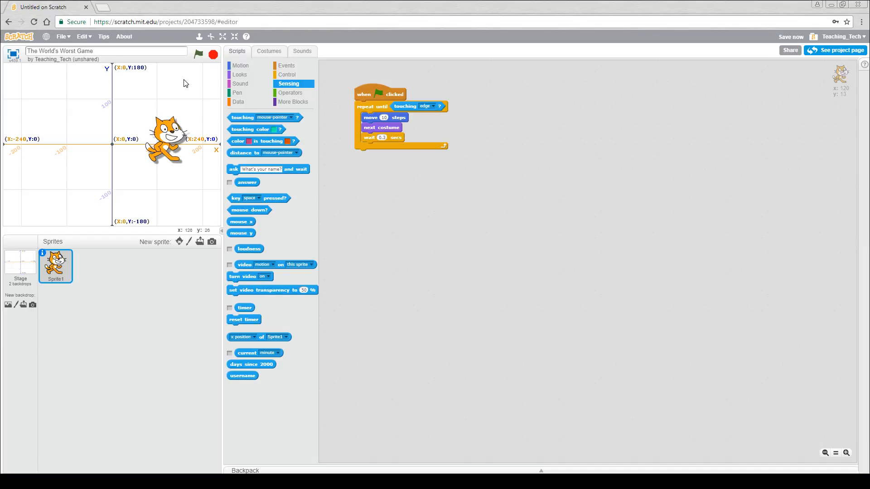
left_click(198, 54)
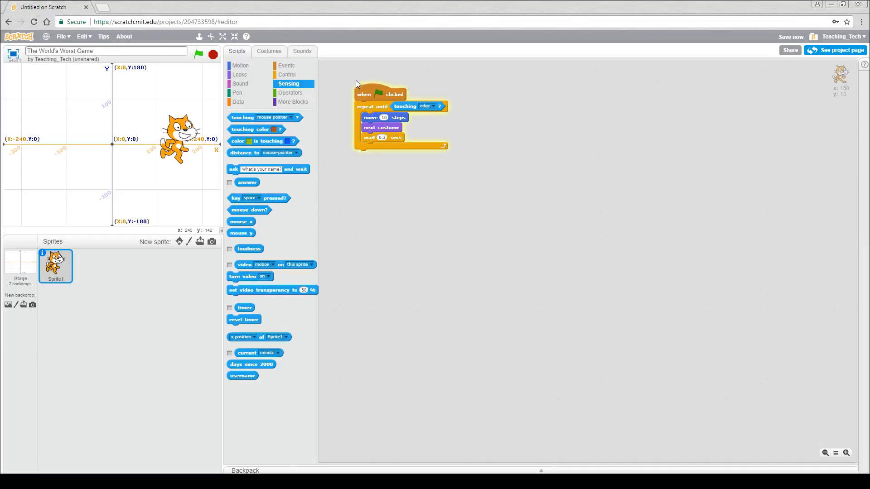
left_click(198, 54)
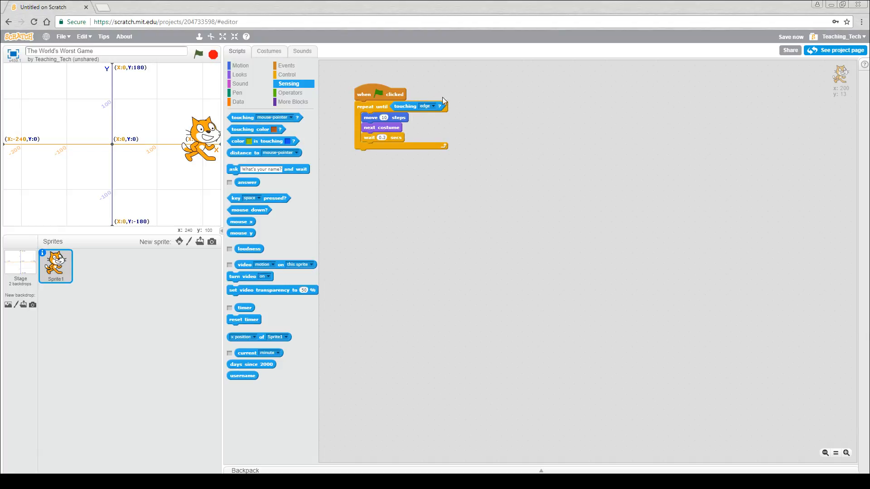
mouse_move(340, 95)
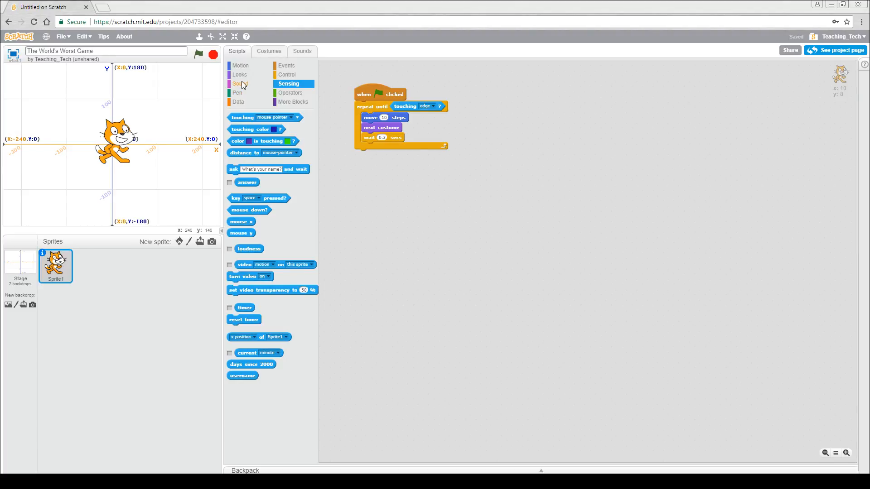
Step: Attach a 'play sound meow' block after the repeat until loop and test-run it
left_click(240, 83)
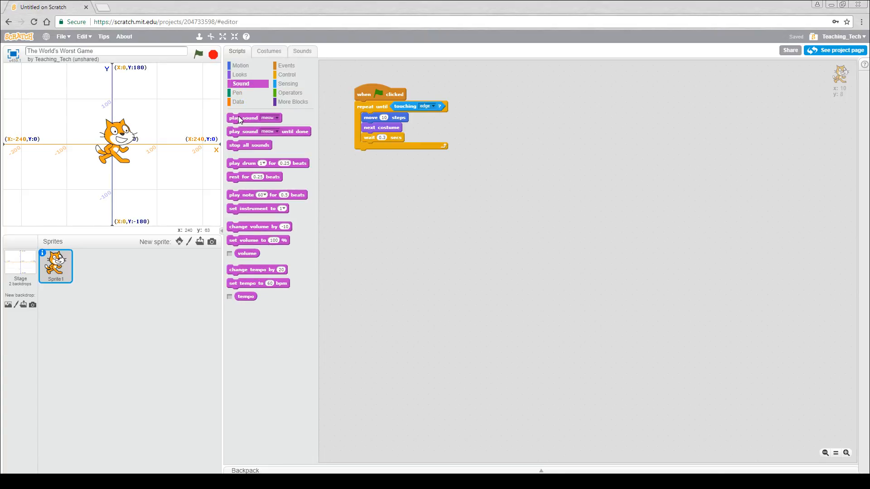
left_click_drag(253, 118, 383, 171)
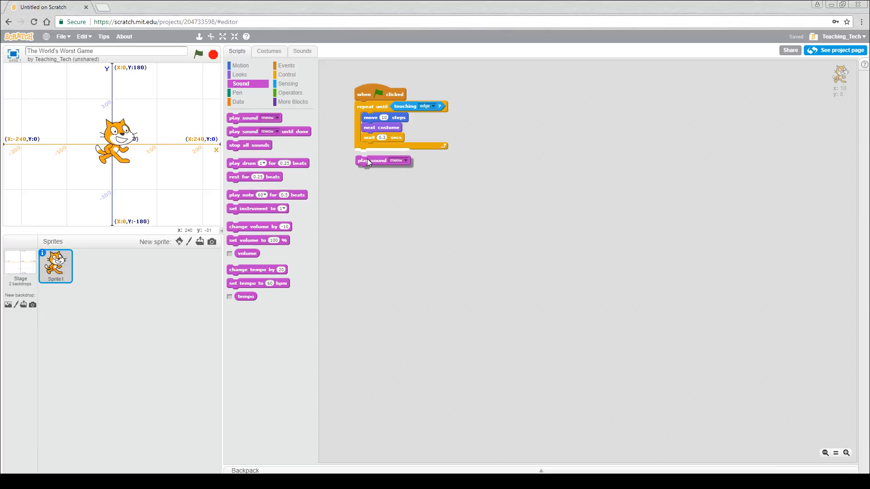
left_click_drag(369, 160, 371, 154)
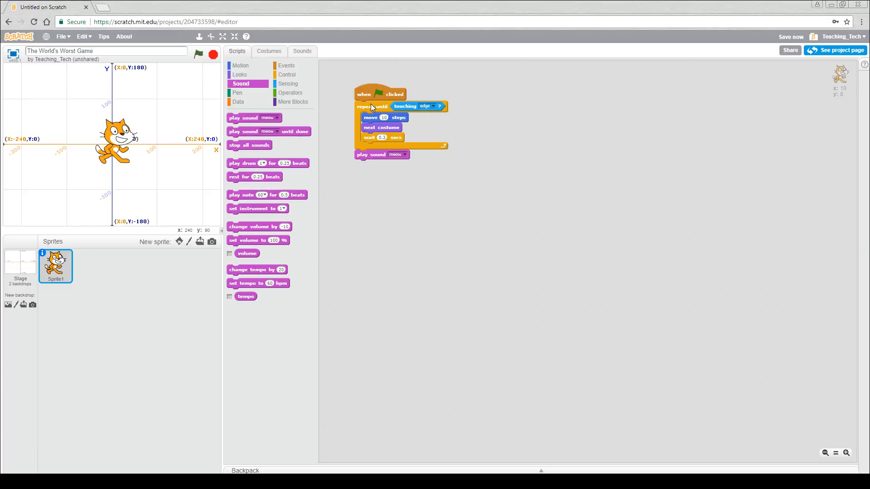
mouse_move(360, 150)
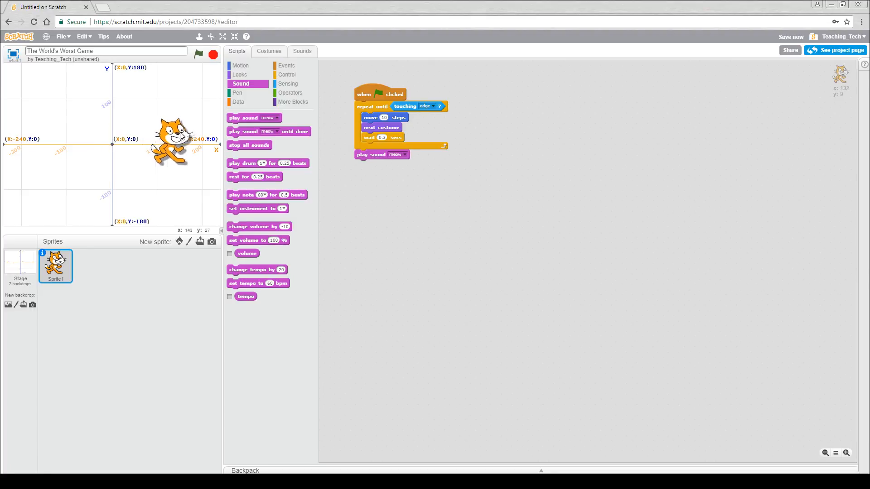
left_click(198, 54)
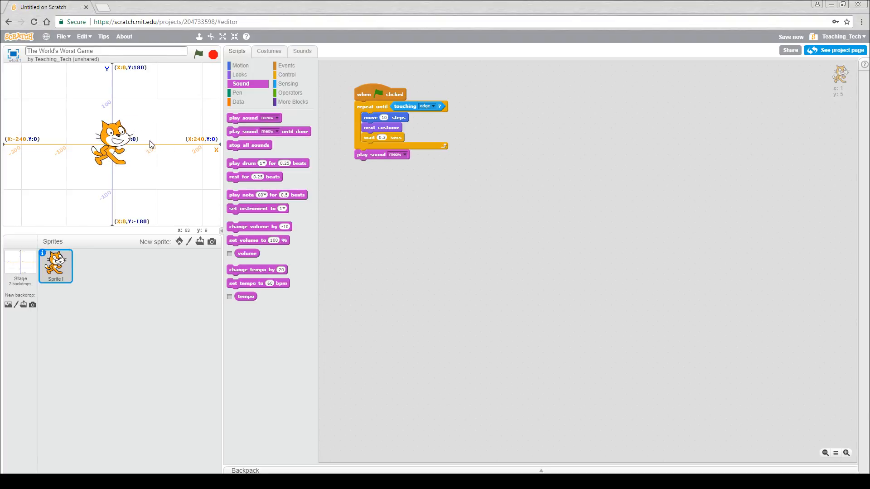
mouse_move(190, 122)
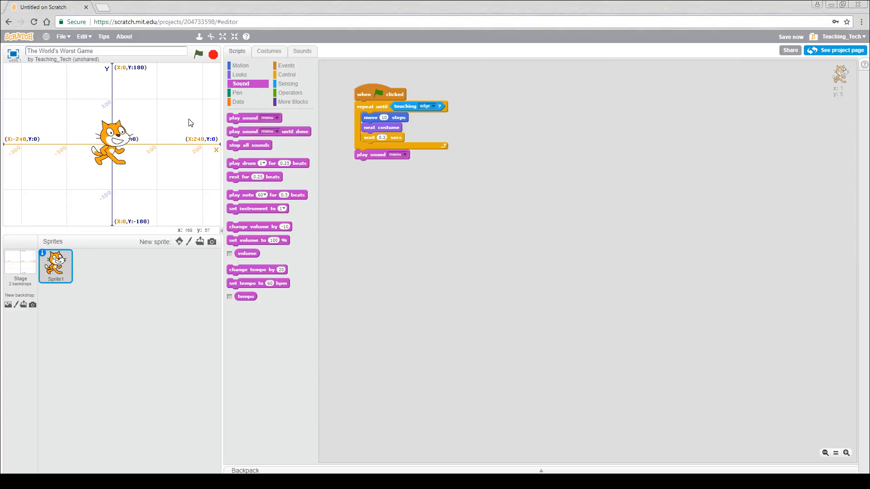
Step: Add 'glide 1 secs to x: 0 y: 0' after the meow block and test-run the script
left_click(240, 65)
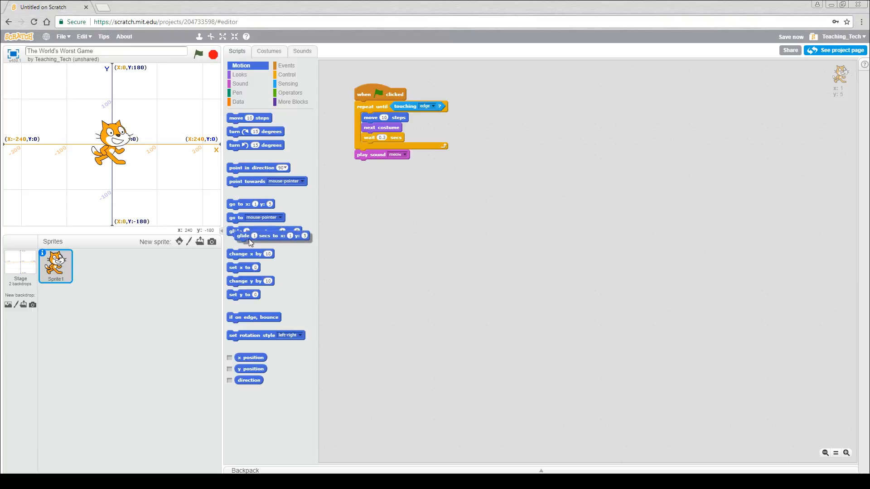
left_click_drag(250, 235, 391, 164)
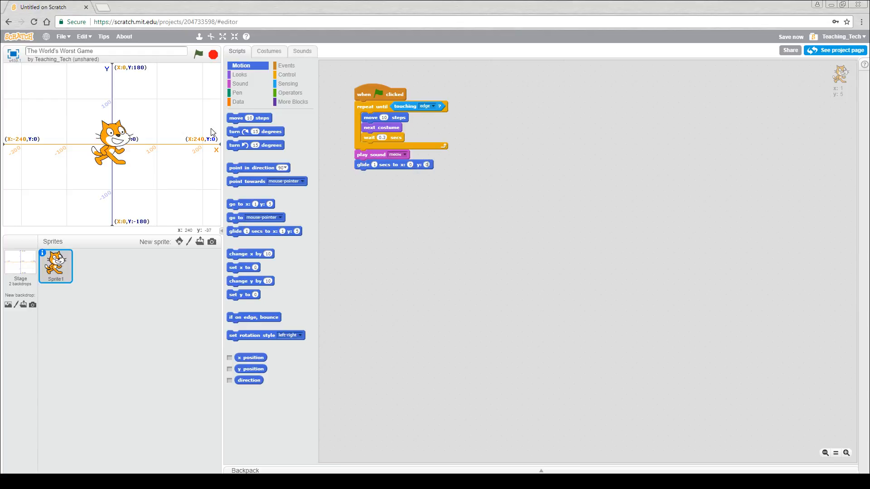
left_click(199, 54)
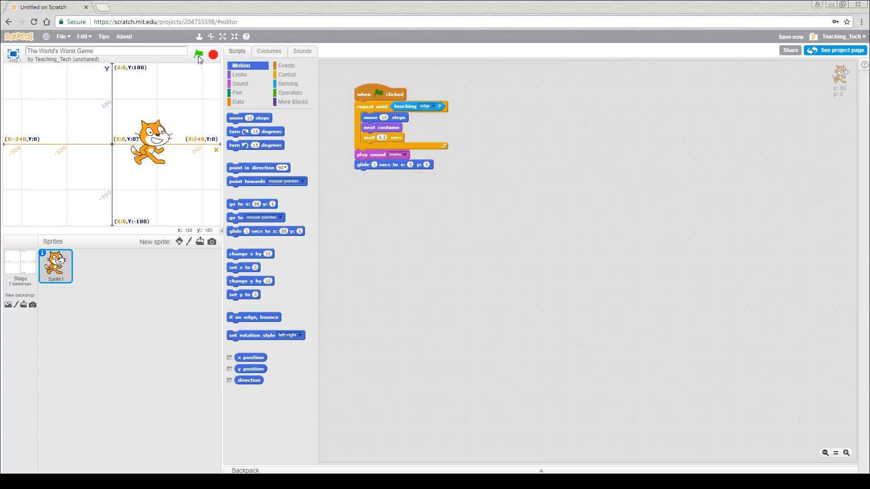
left_click(198, 54)
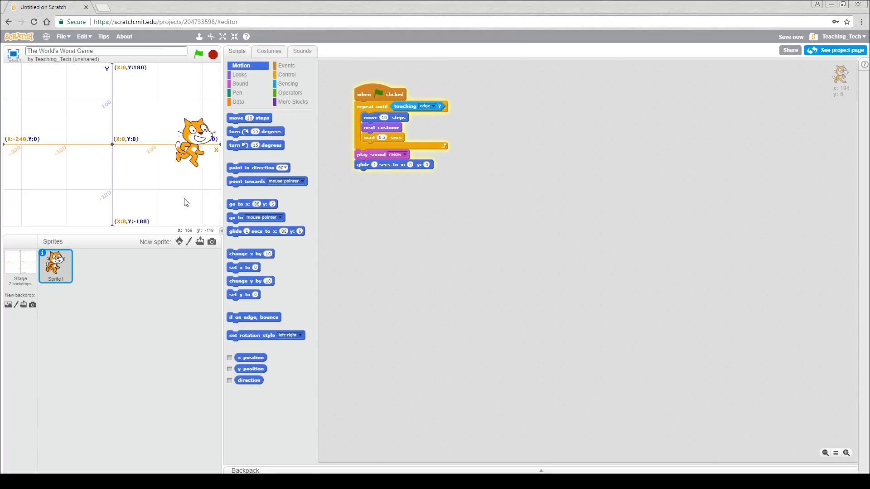
left_click(198, 53)
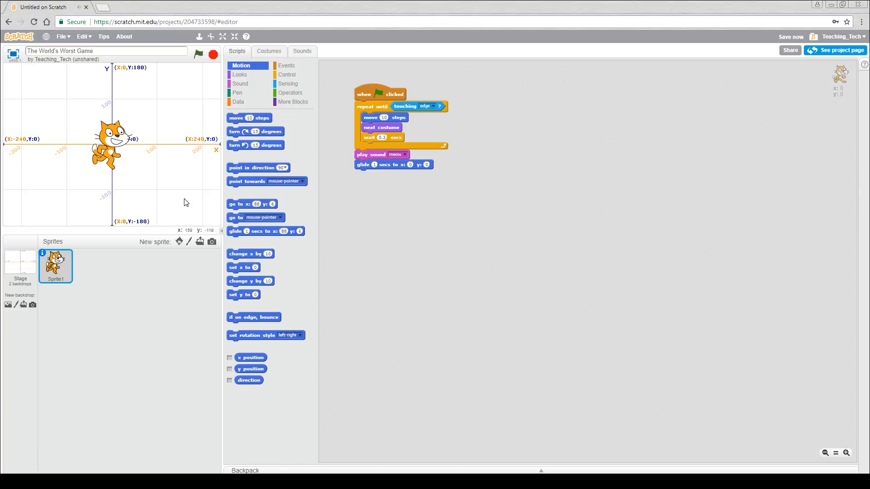
mouse_move(453, 211)
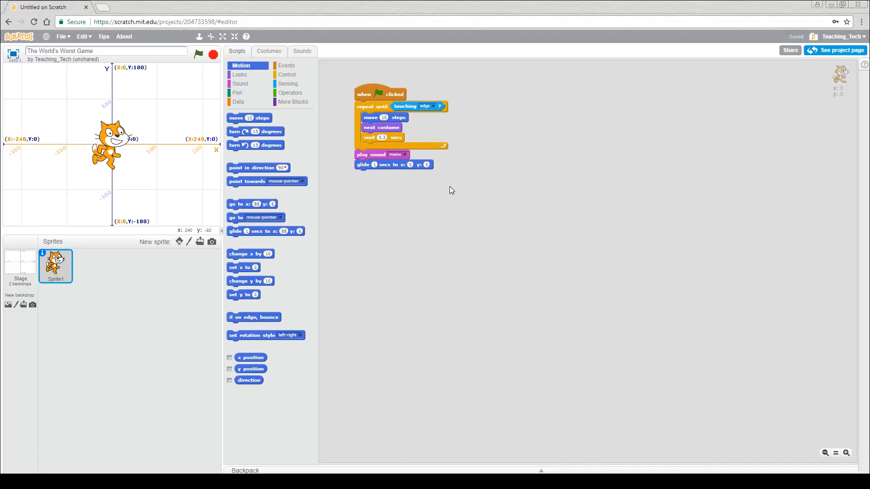
mouse_move(455, 183)
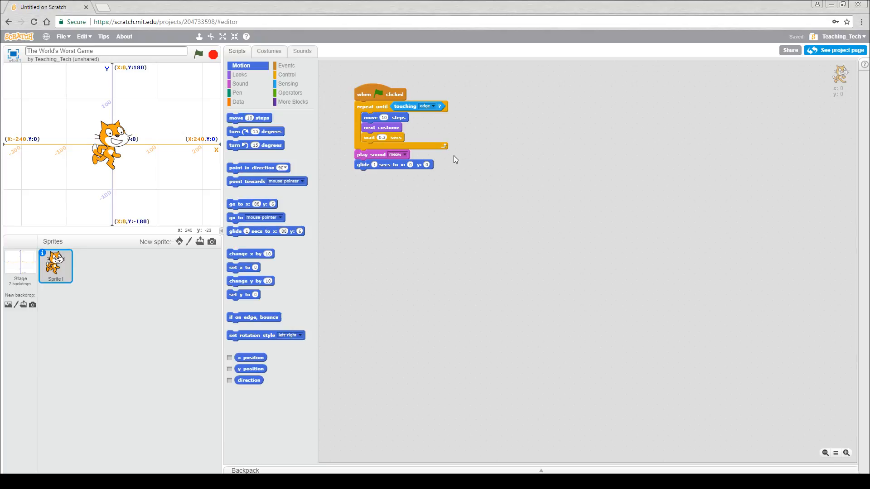
mouse_move(438, 183)
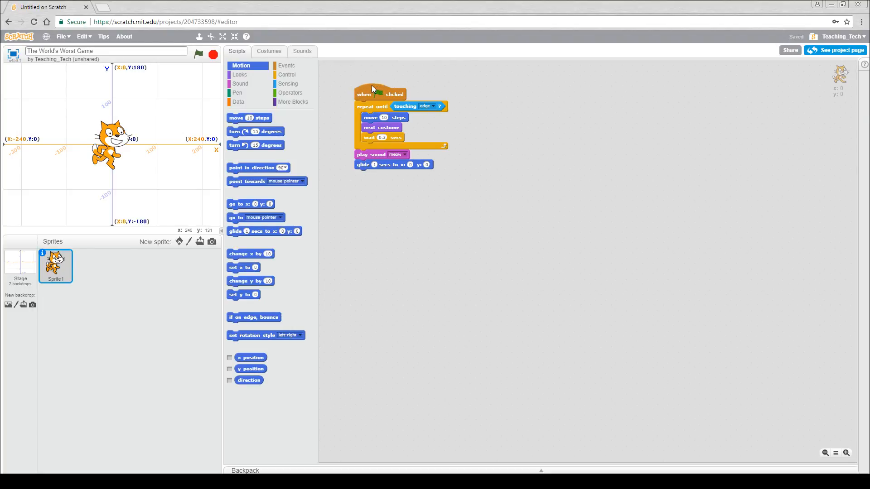
mouse_move(371, 192)
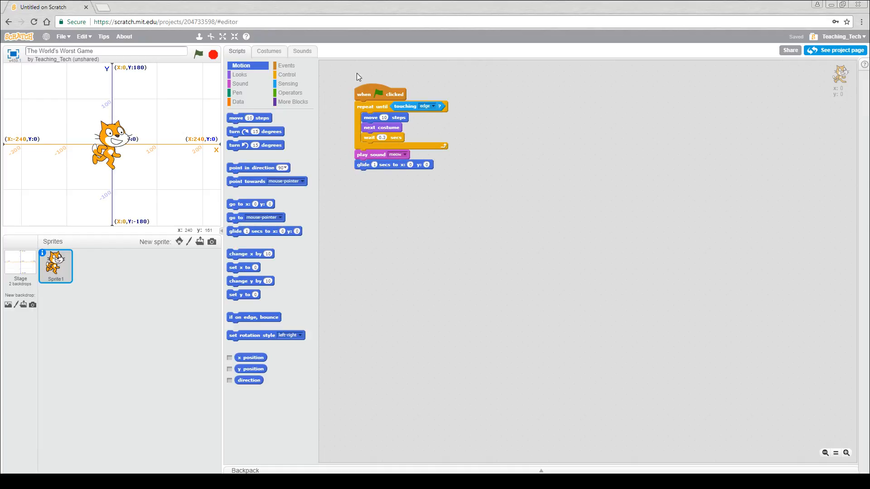
mouse_move(469, 105)
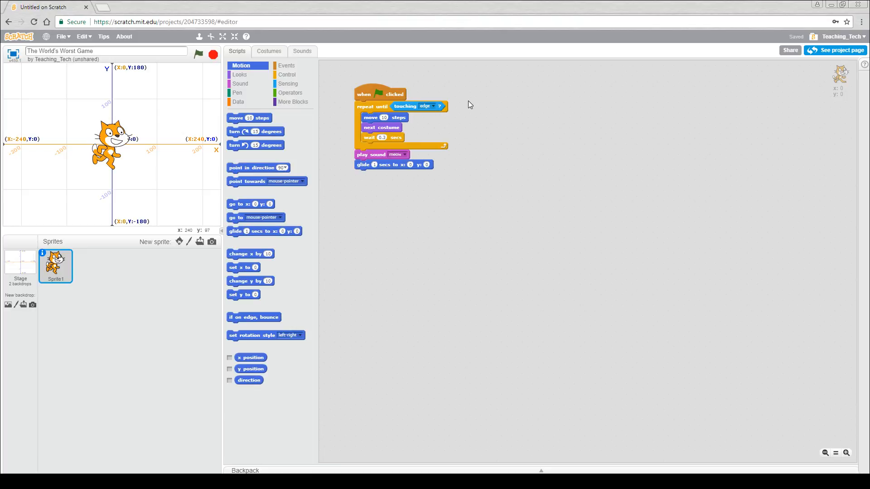